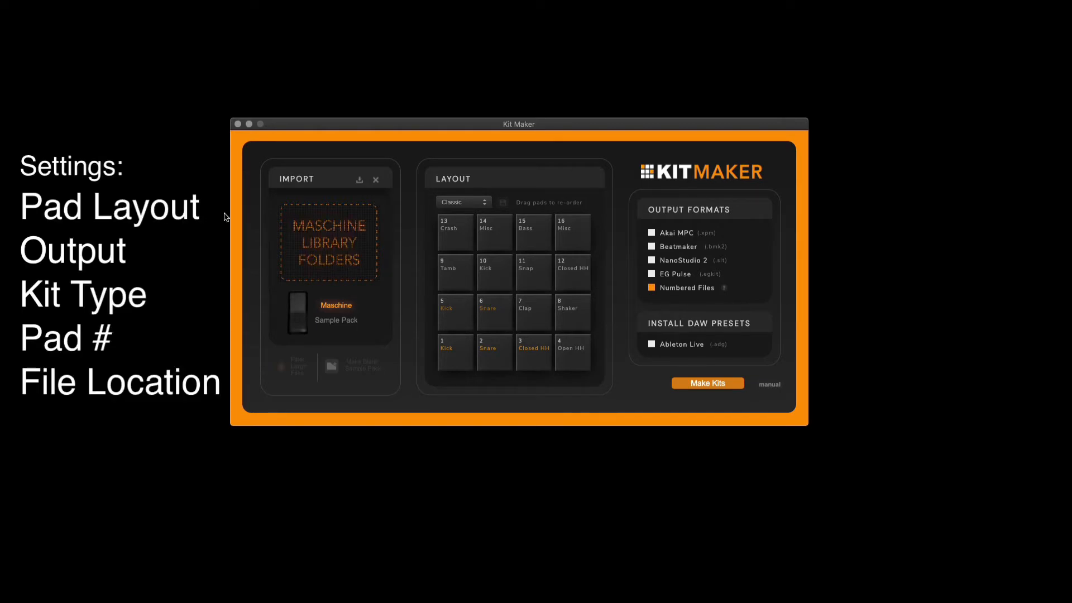
Step: Try the Custom pad layout in Kit Maker, then return to the Classic layout
click(462, 202)
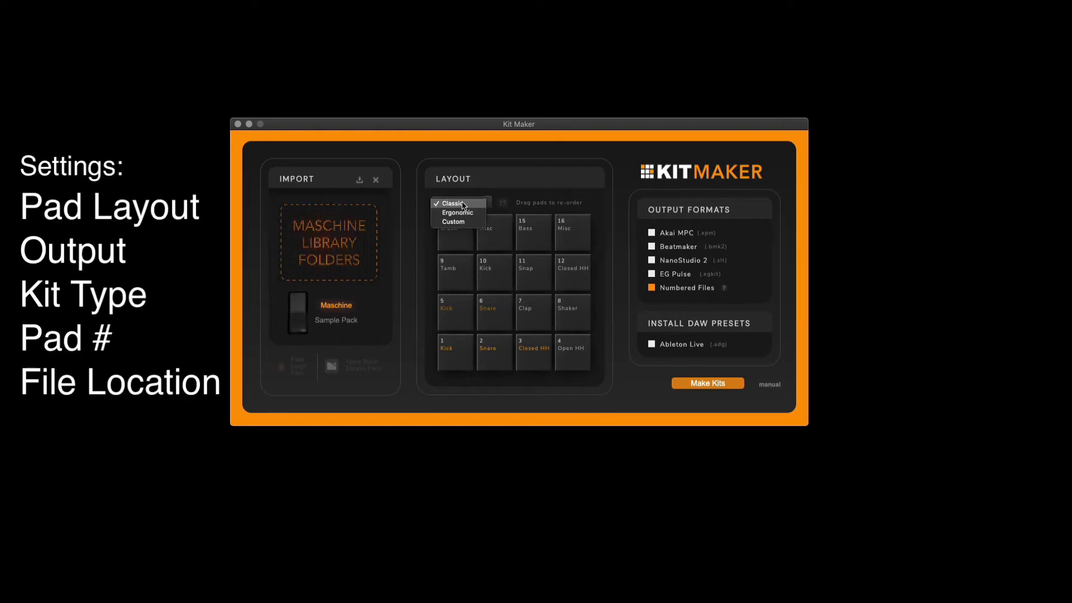
click(456, 213)
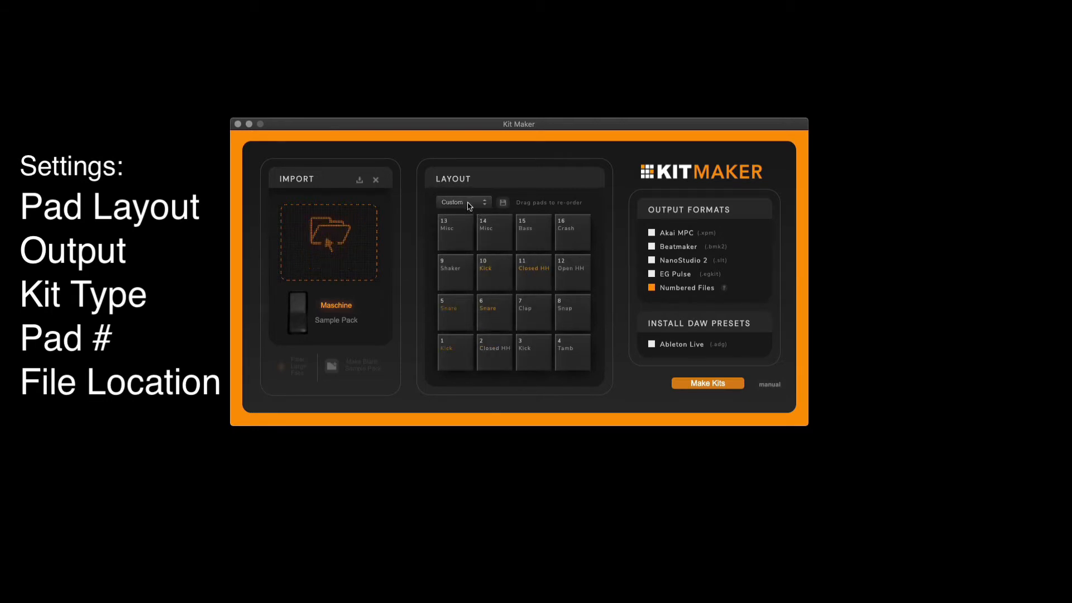
click(463, 202)
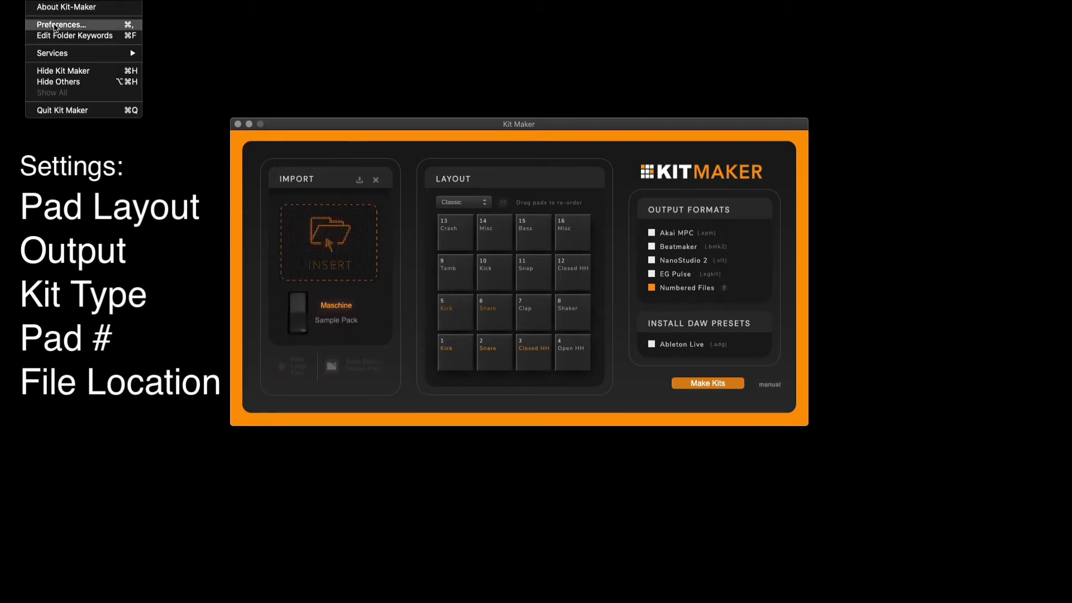
click(61, 25)
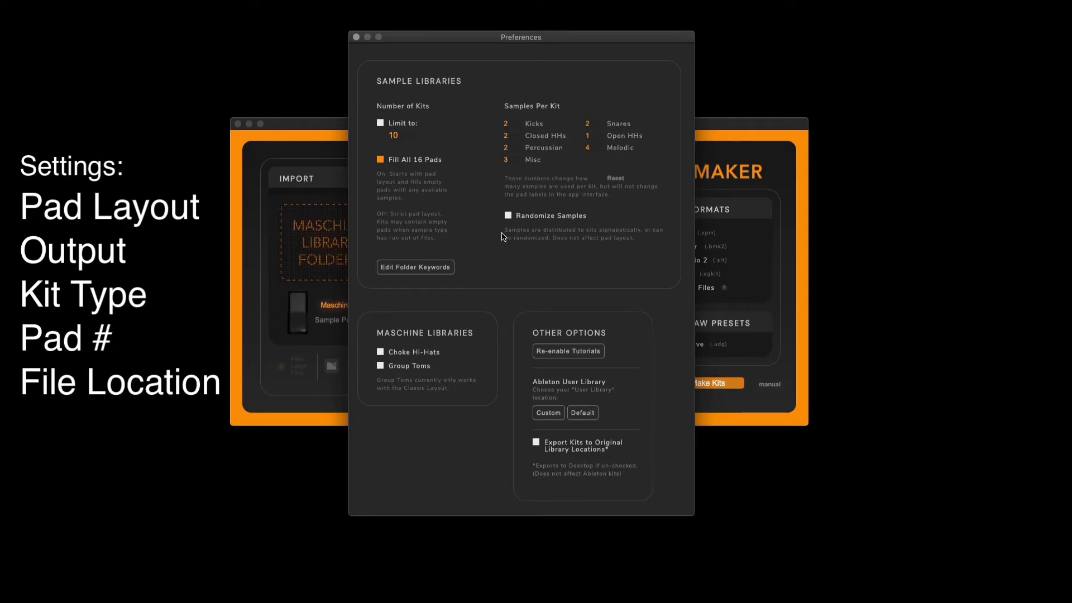
mouse_move(481, 333)
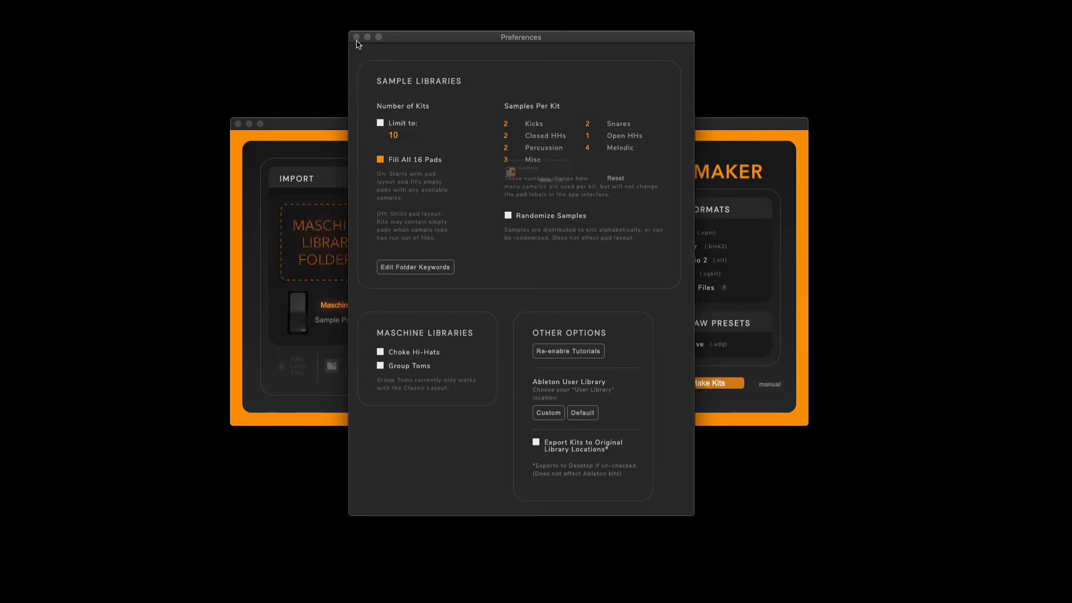
click(356, 37)
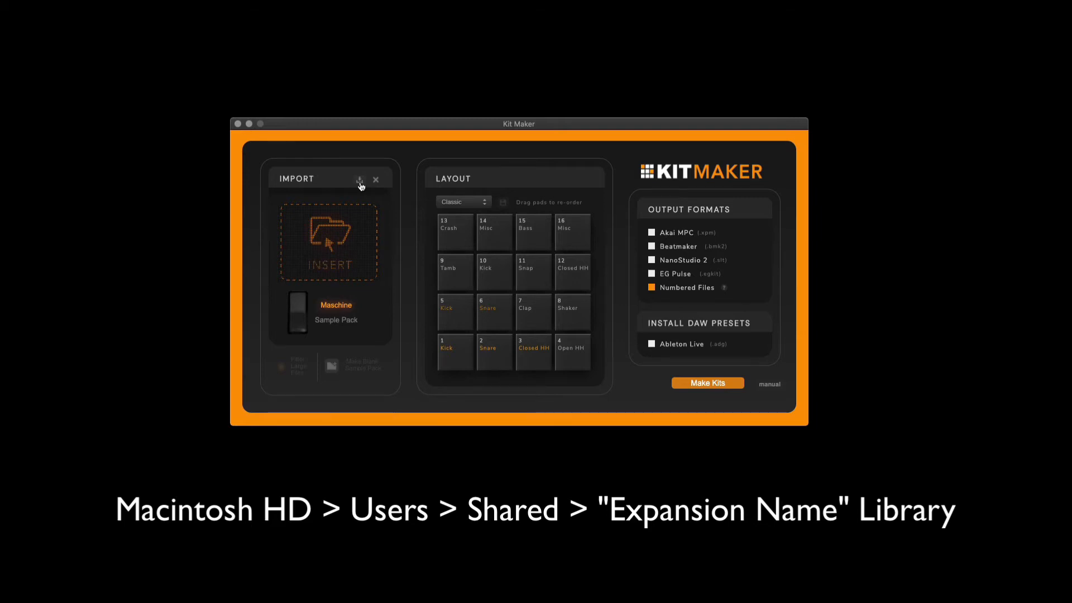
Step: Import the Pure Drip Library folder from Shared and generate kits from it
click(360, 185)
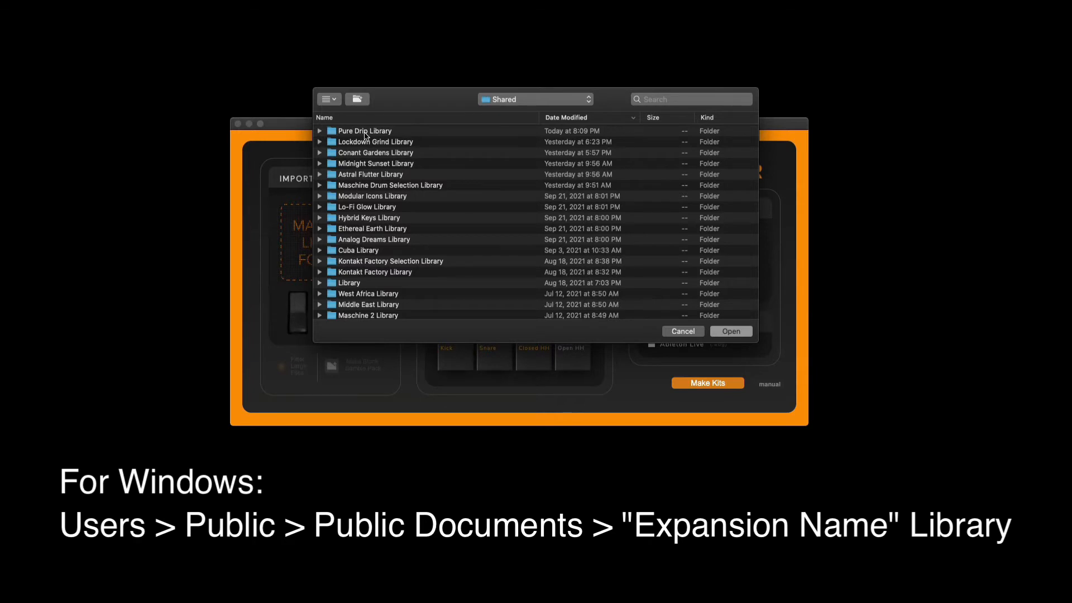
click(363, 130)
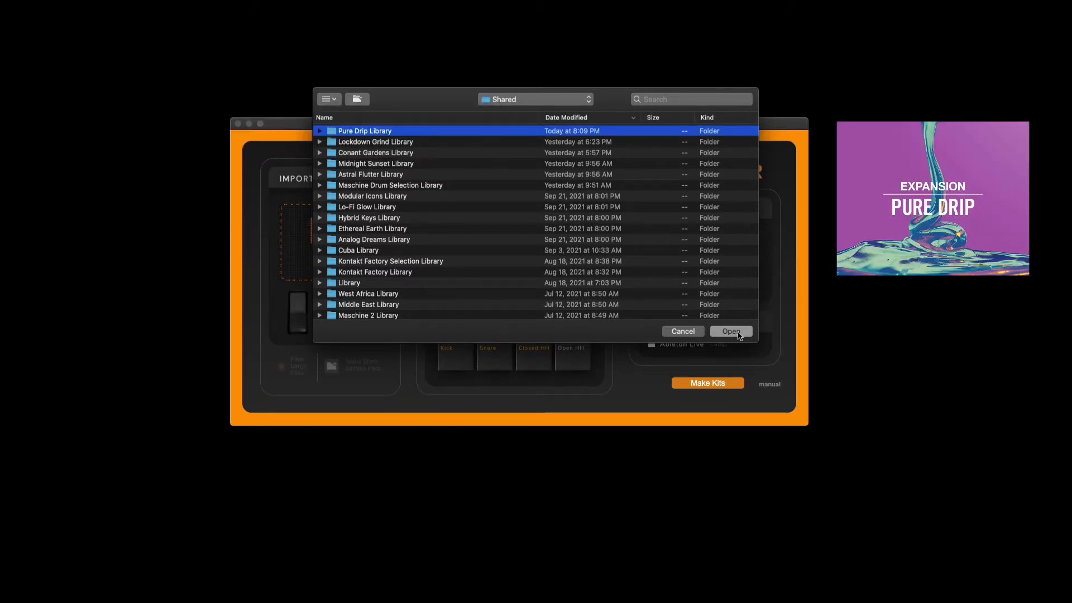
click(730, 332)
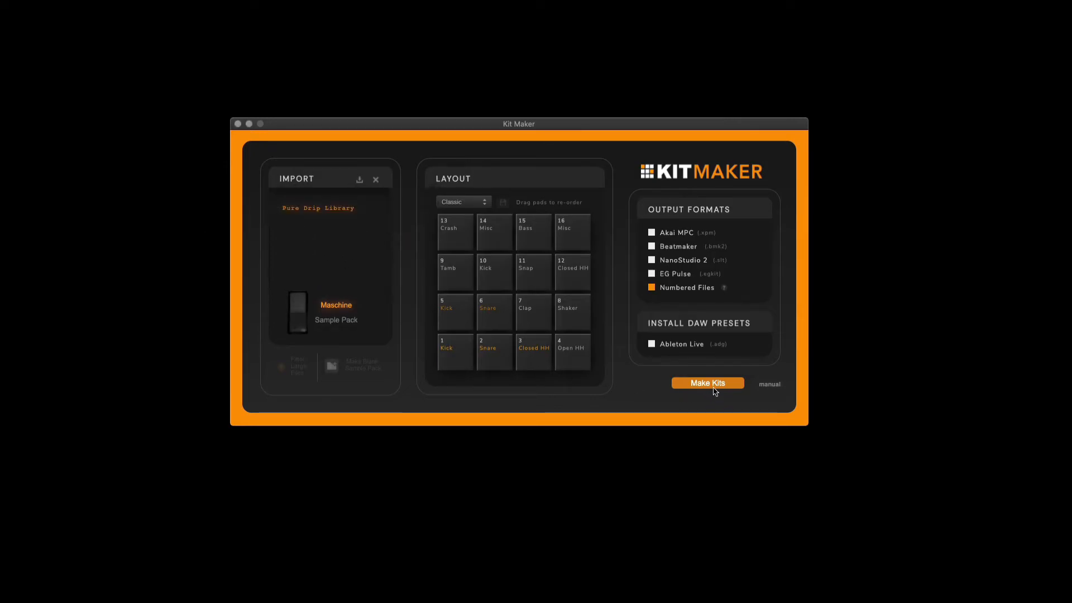
click(706, 383)
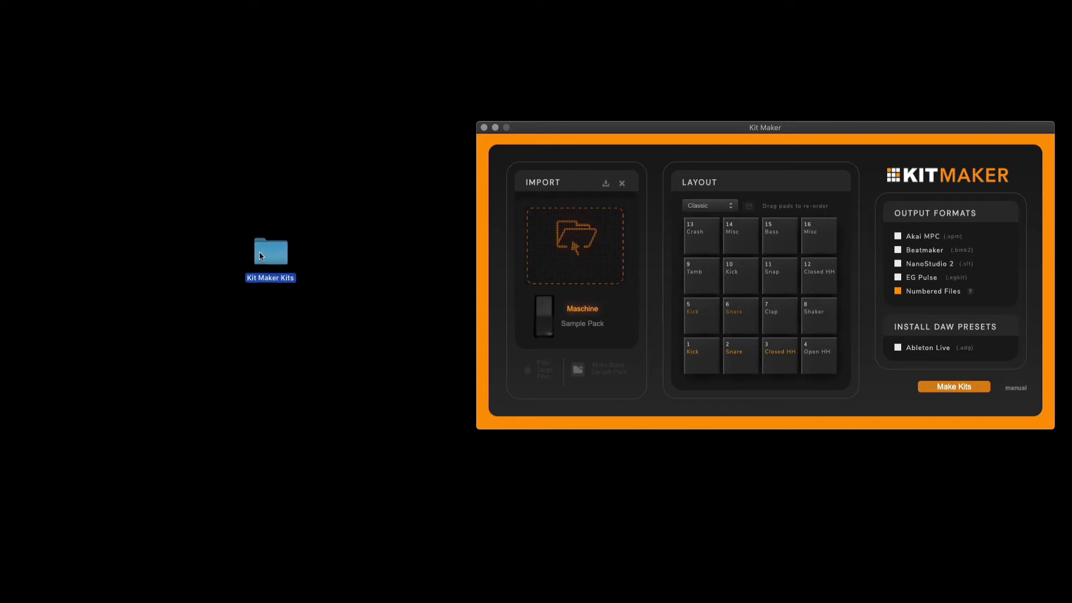
Step: Open the Guccy kit via Kit Maker Kits > Numbered Kits > Pure Drip Library
drag(270, 252, 244, 240)
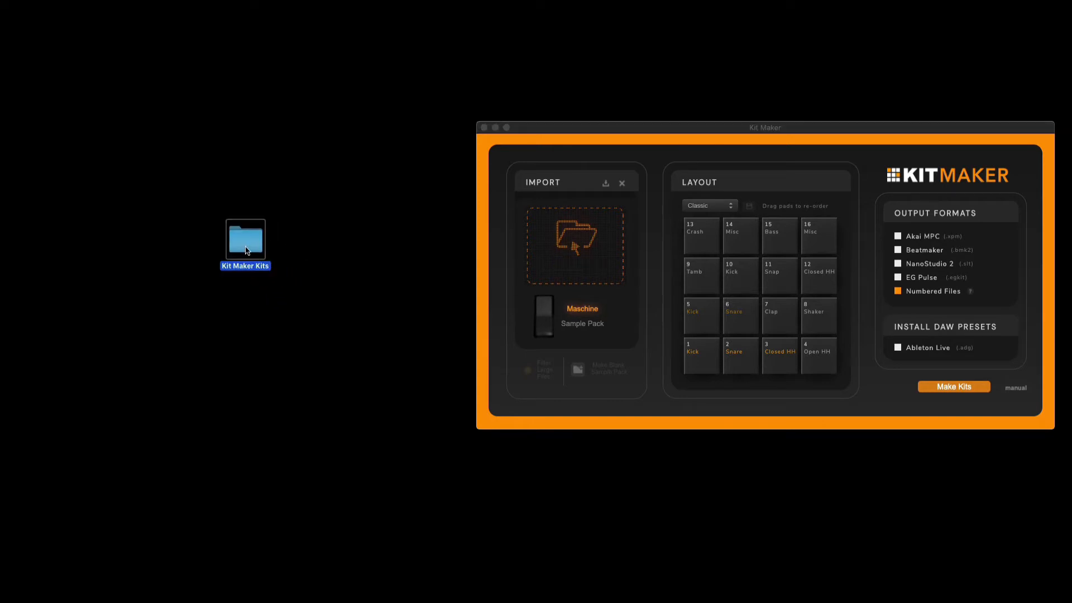
double_click(246, 239)
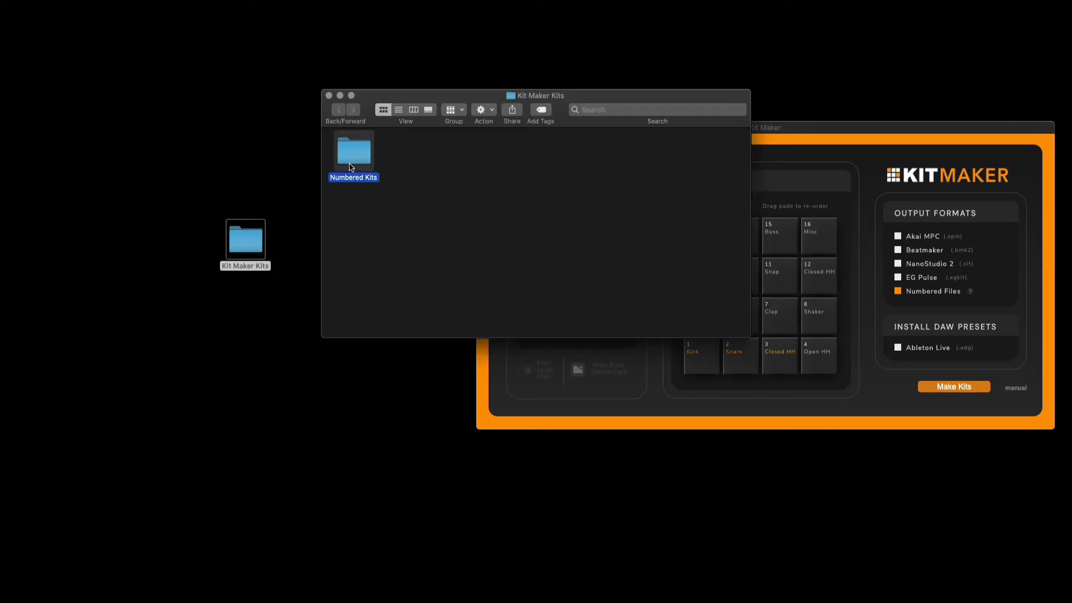
double_click(353, 152)
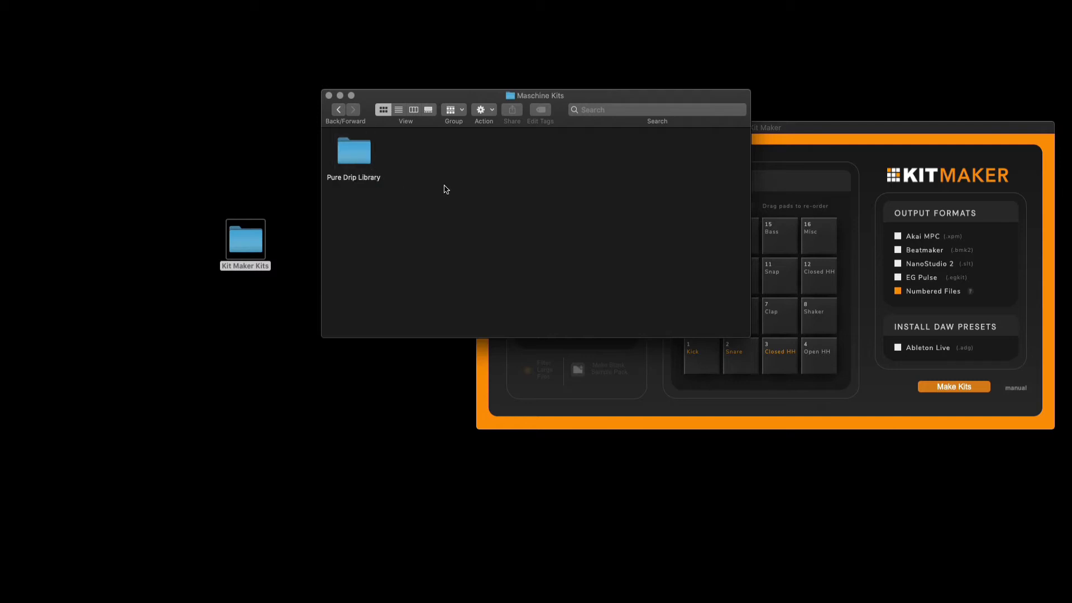
double_click(353, 152)
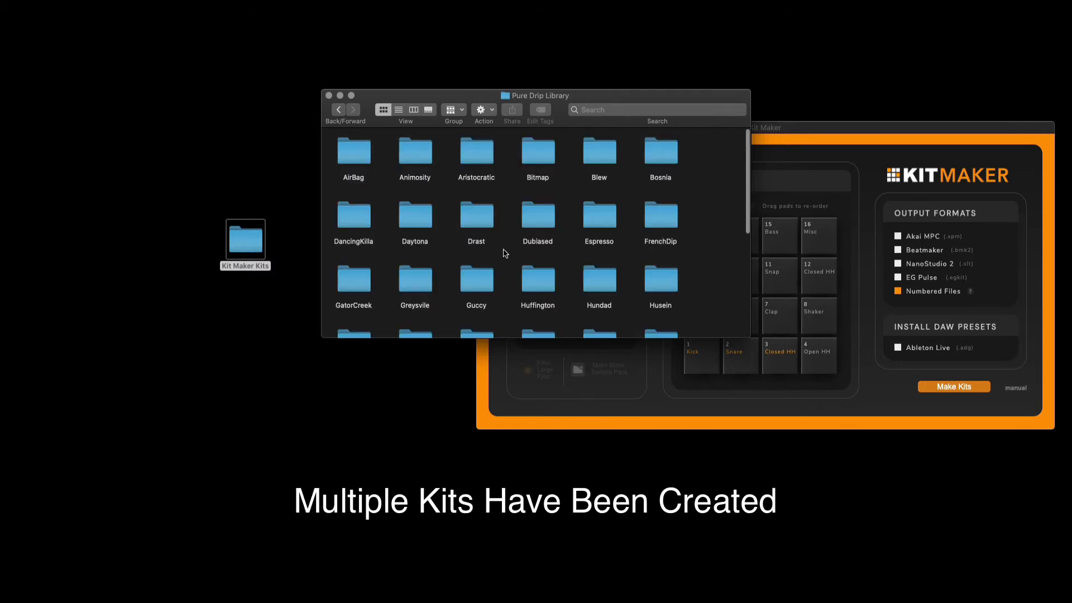
scroll(down, 3)
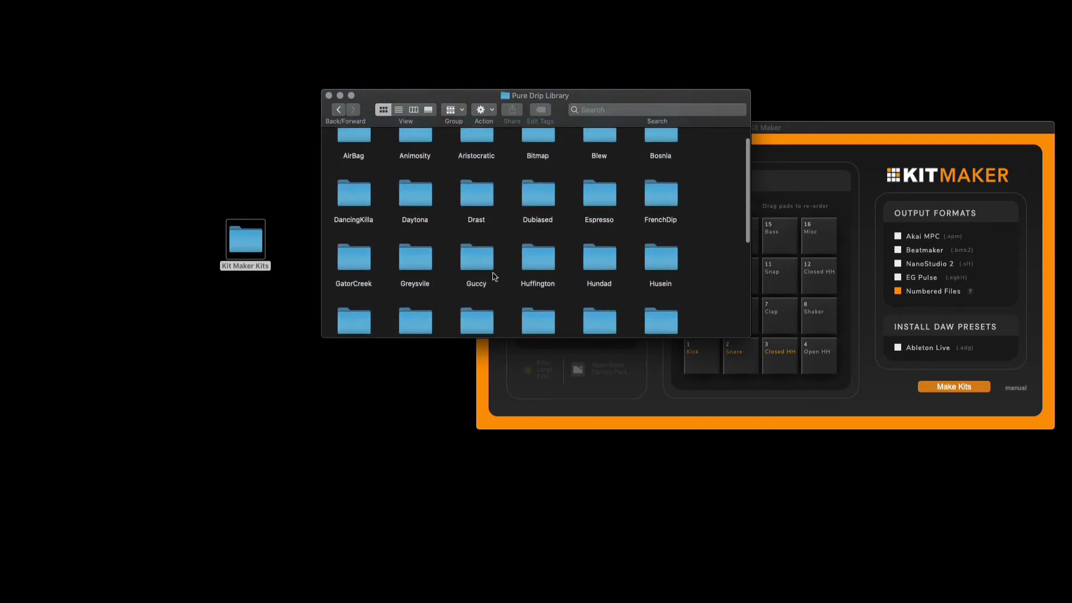
double_click(476, 259)
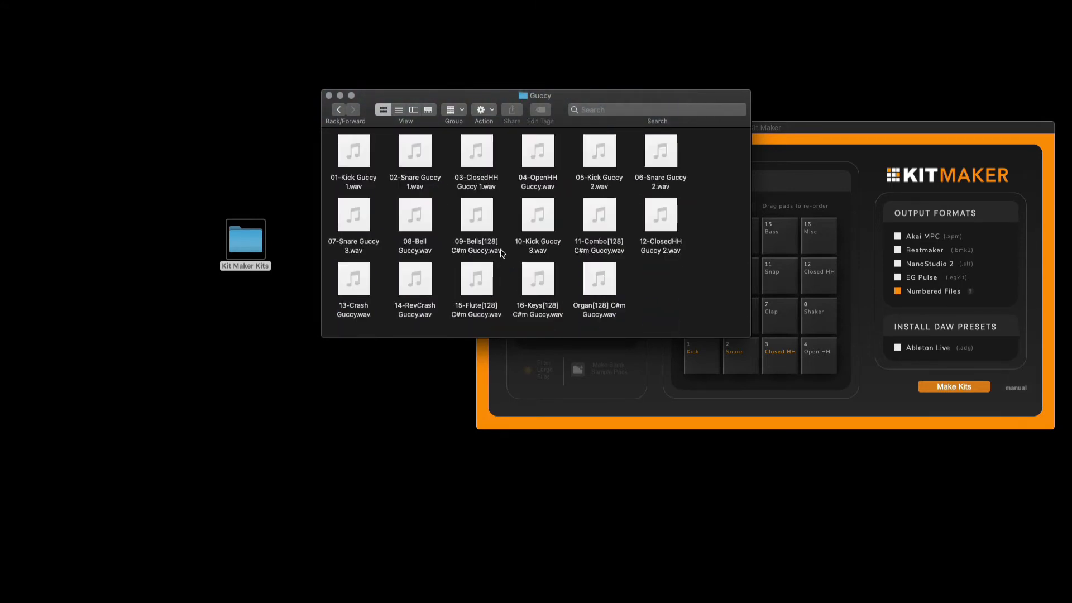
Step: Audition Guccy's bell, kick 1, snare 3 and closed hi-hat 2, then return to the kits
click(476, 279)
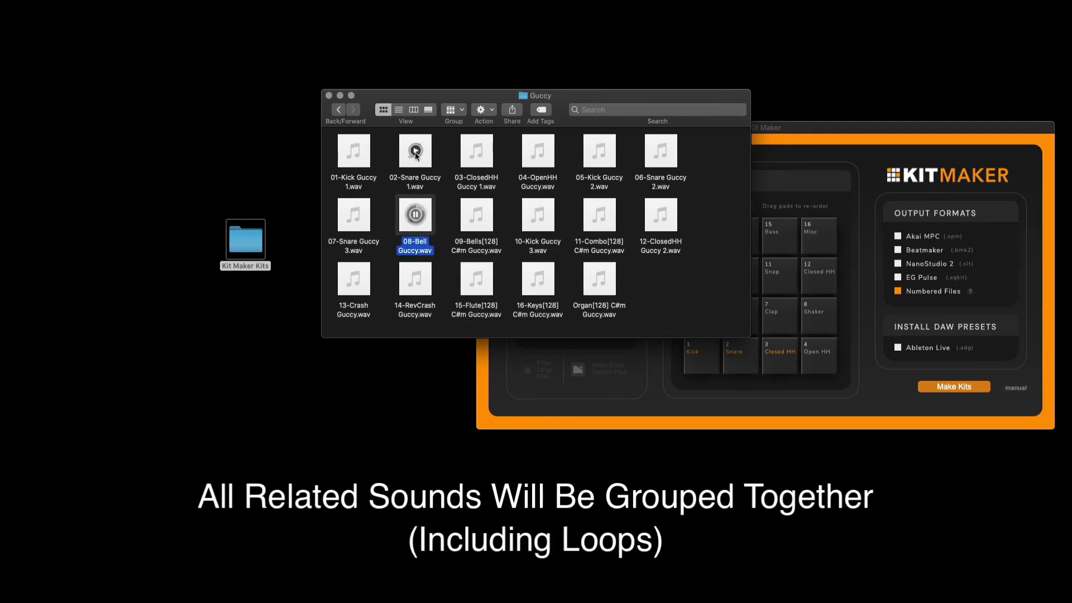
click(353, 152)
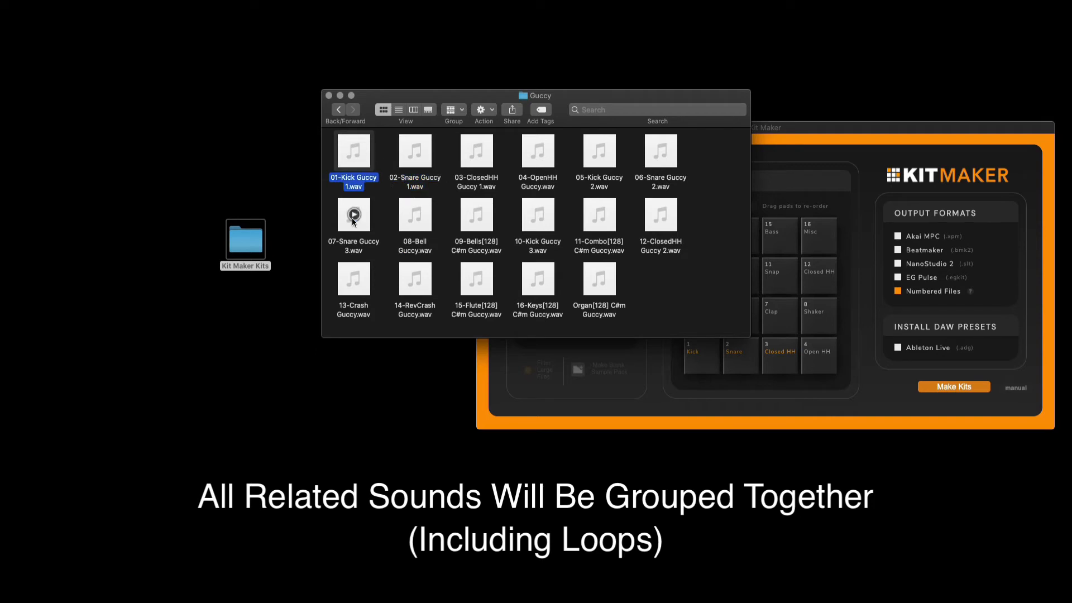
click(354, 216)
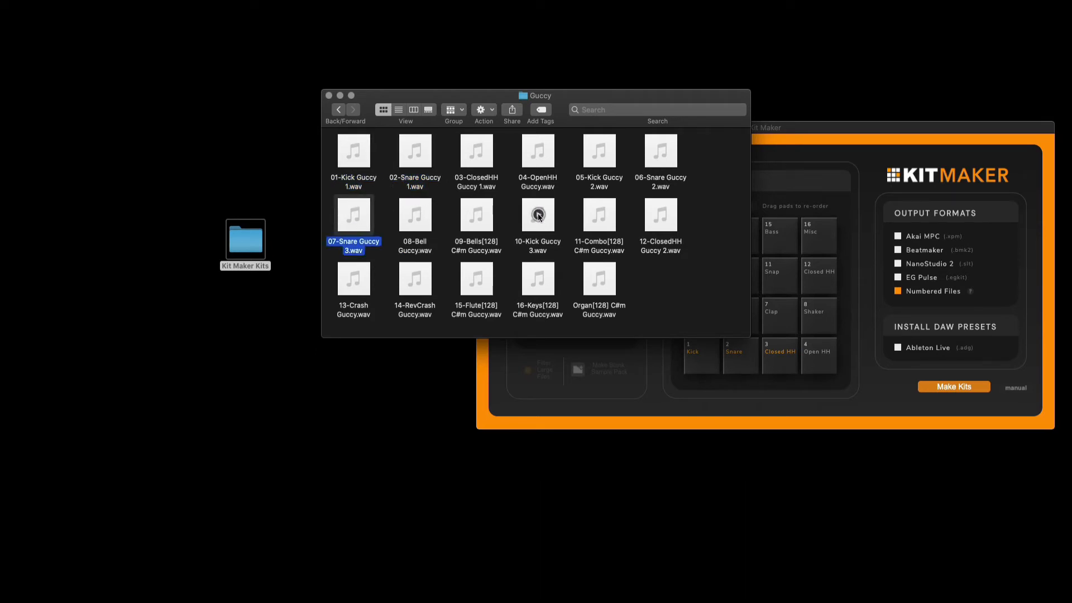
click(659, 215)
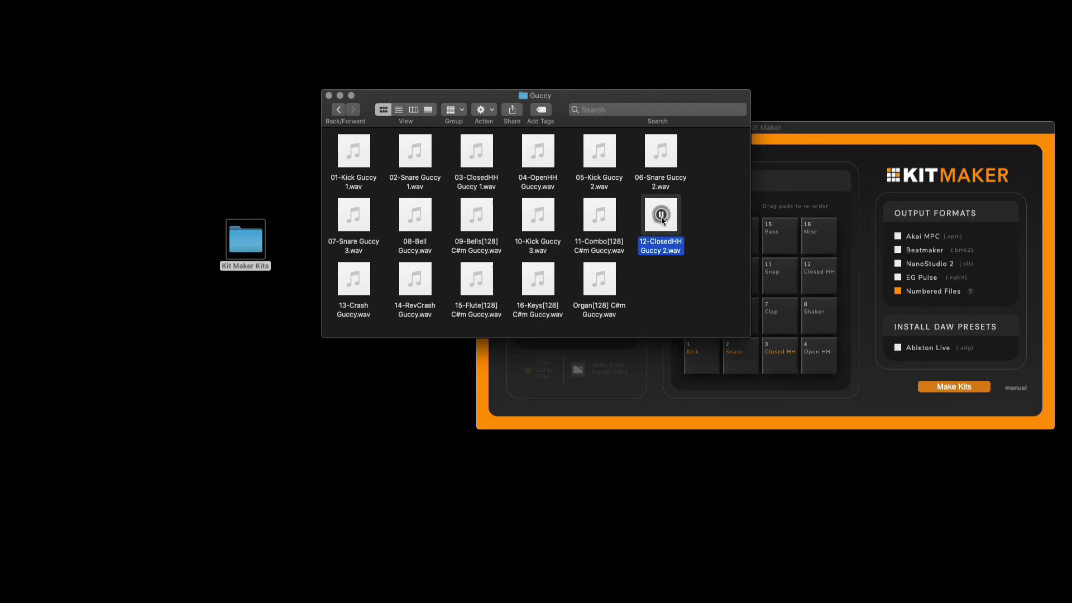
click(338, 109)
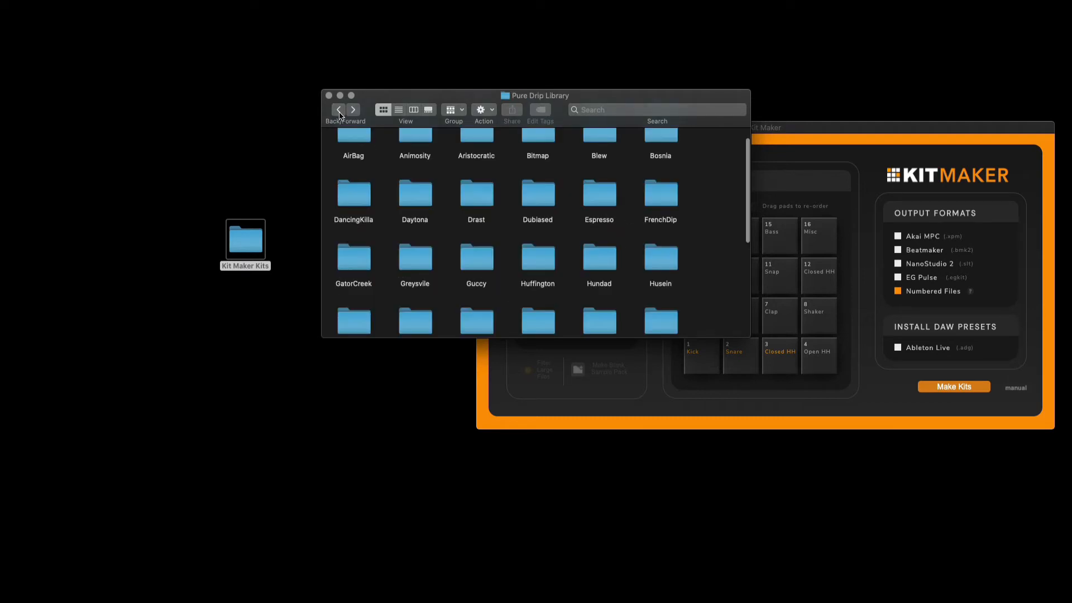
Step: Audition GatorCreek's closed hi-hat, open hi-hat and kick samples, then close the Finder window
double_click(353, 261)
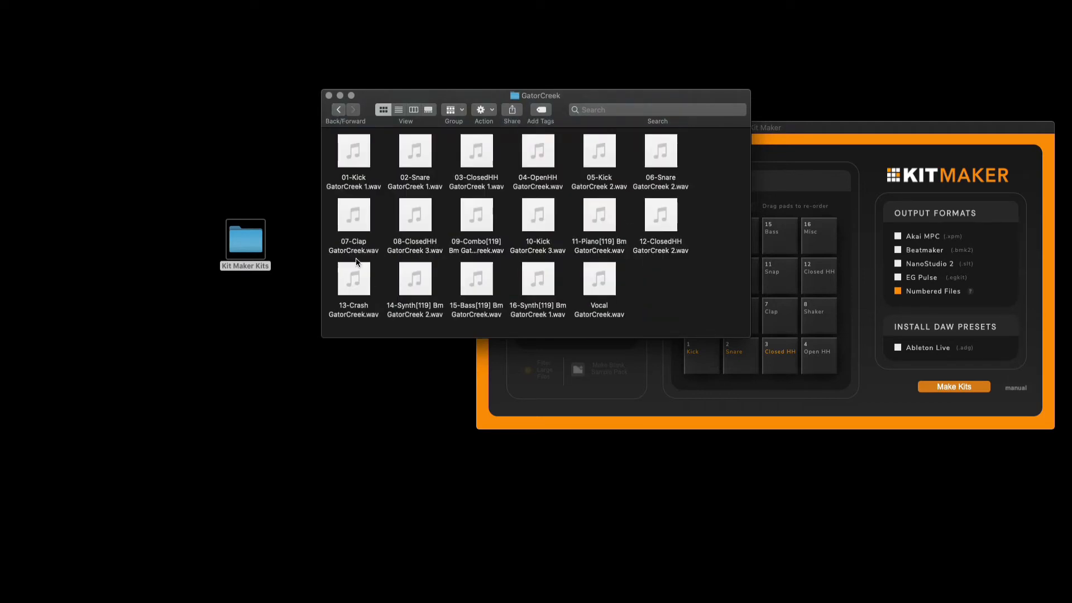
click(476, 150)
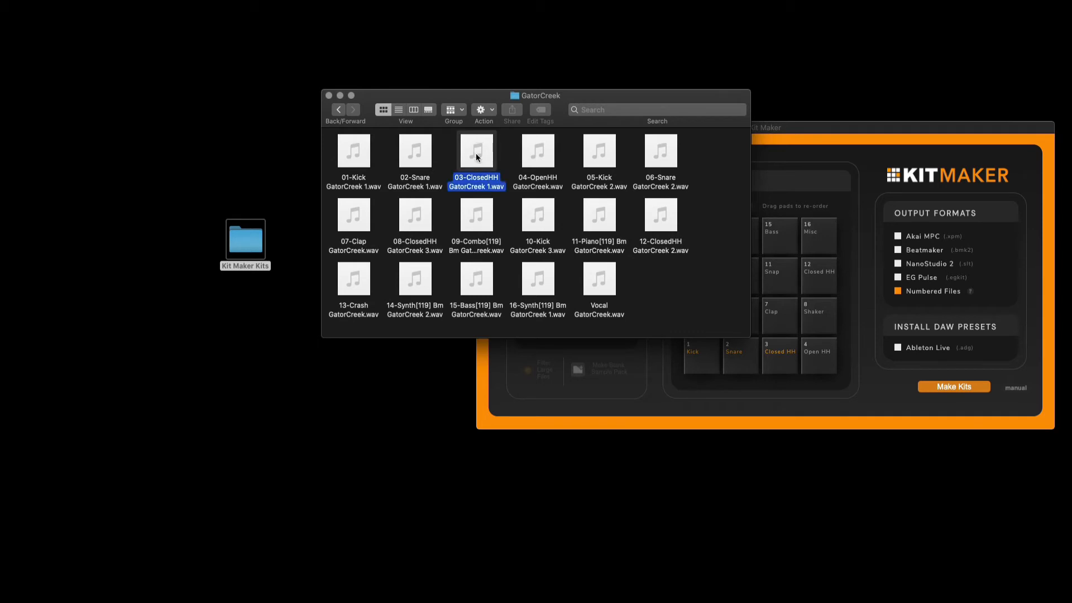
click(538, 150)
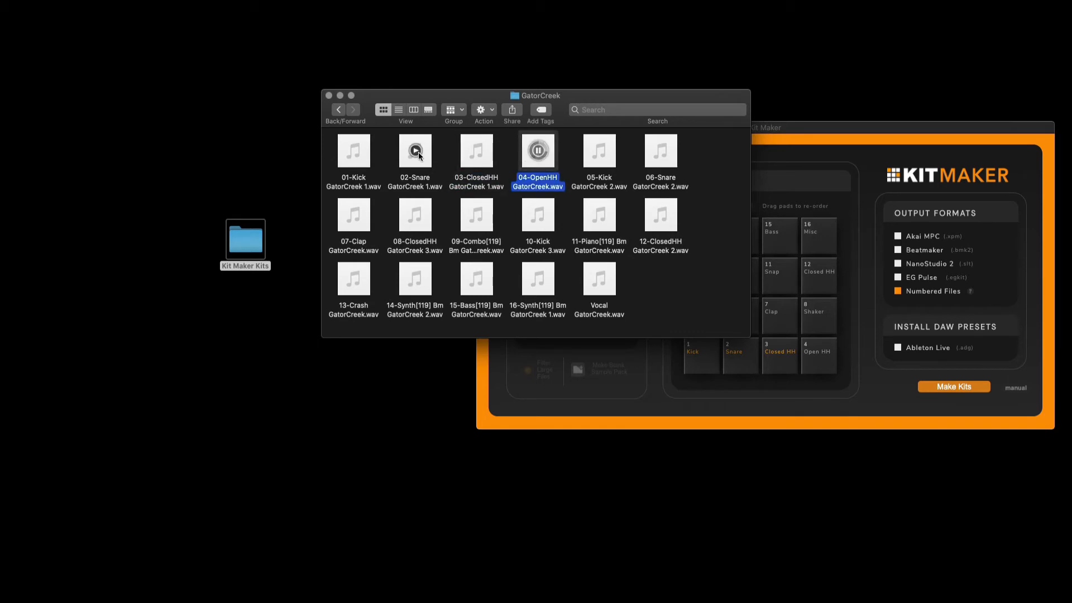
click(353, 150)
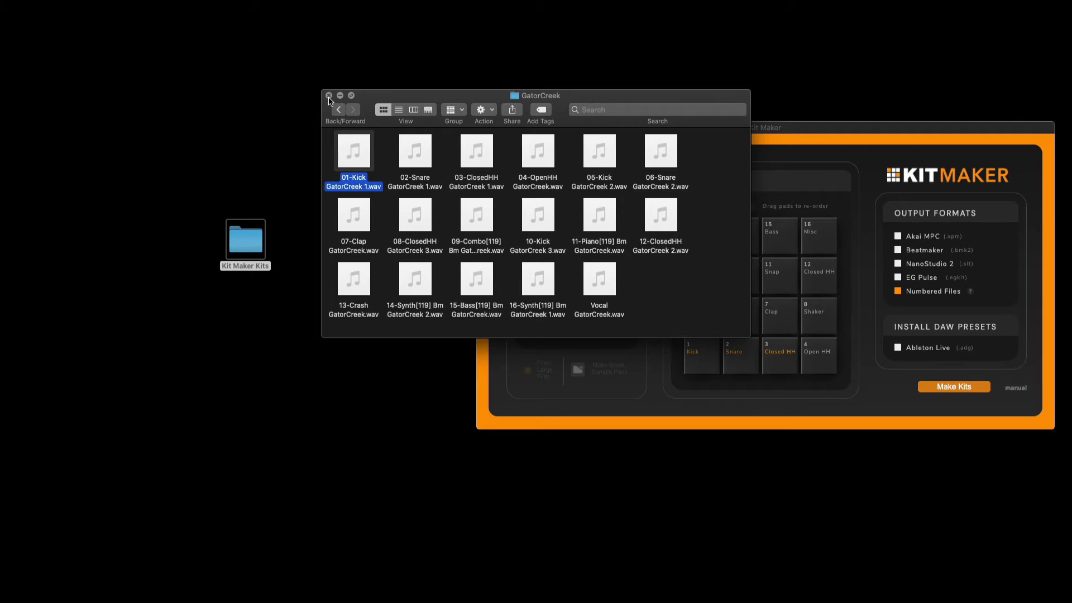
click(328, 96)
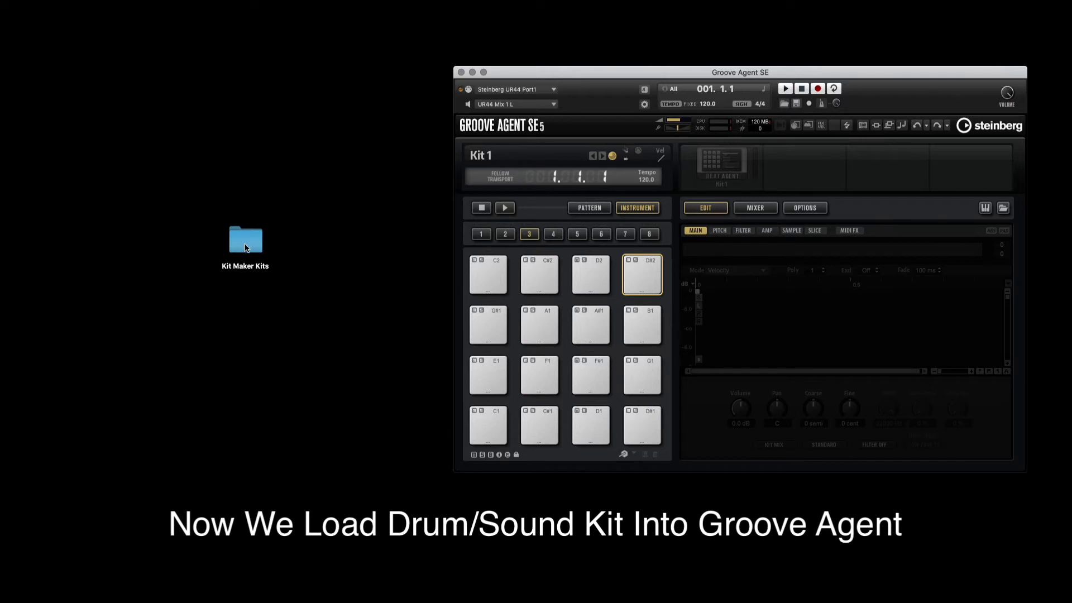
Step: Open the Inception folder under Kit Maker Kits > Numbered Kits > Maschine Kits > Pure Drip Library
double_click(244, 239)
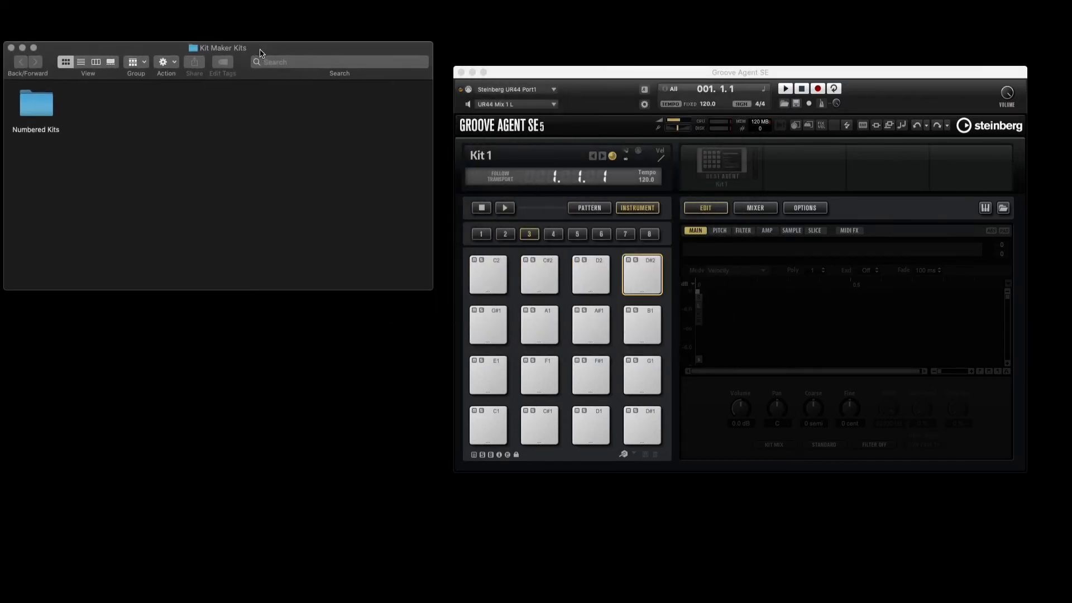
double_click(35, 104)
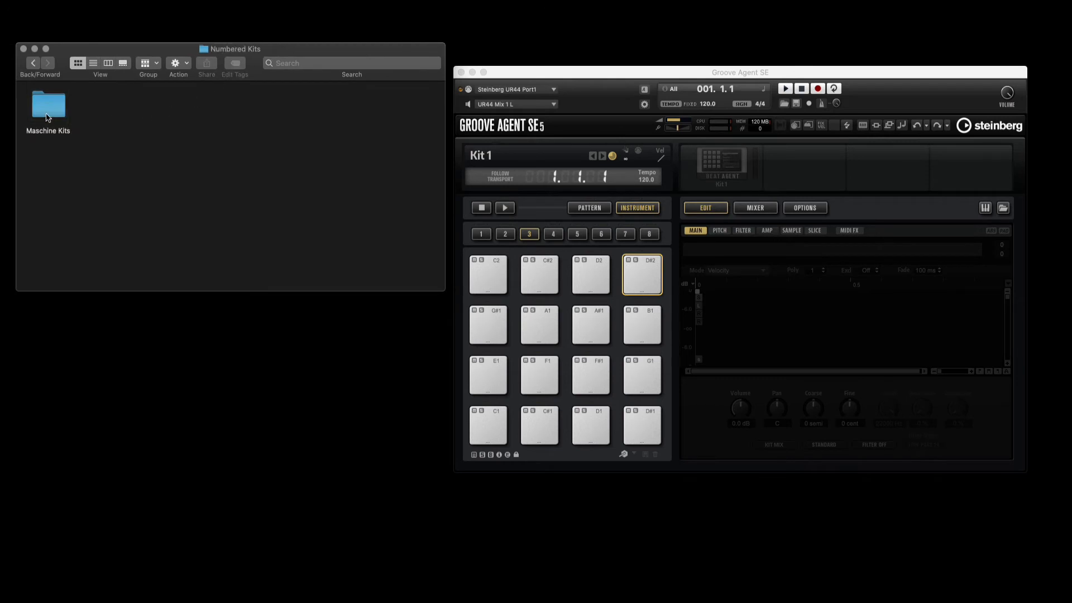
double_click(48, 105)
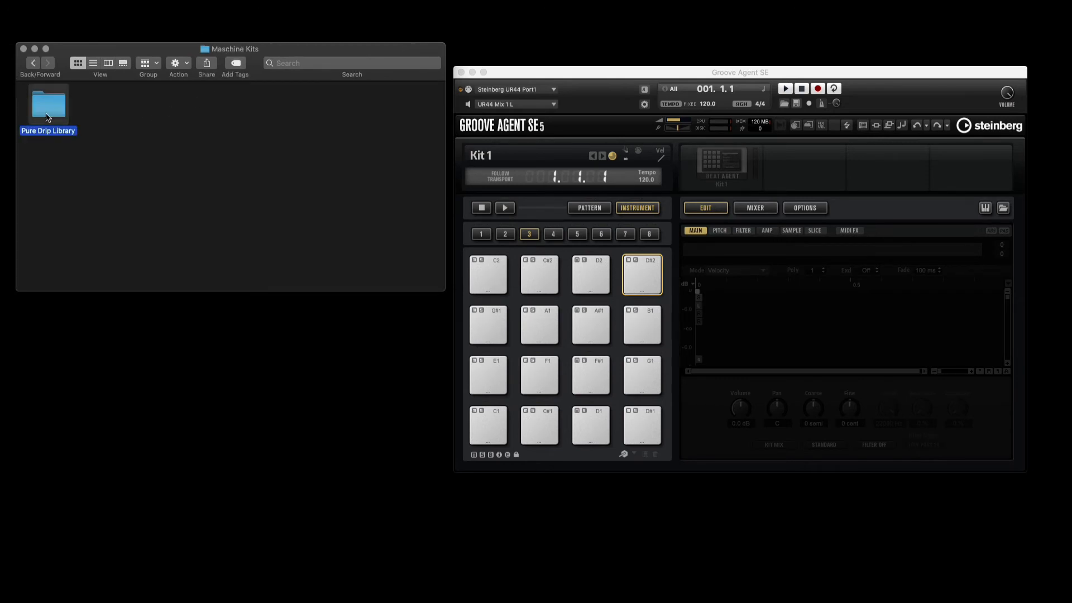
double_click(48, 104)
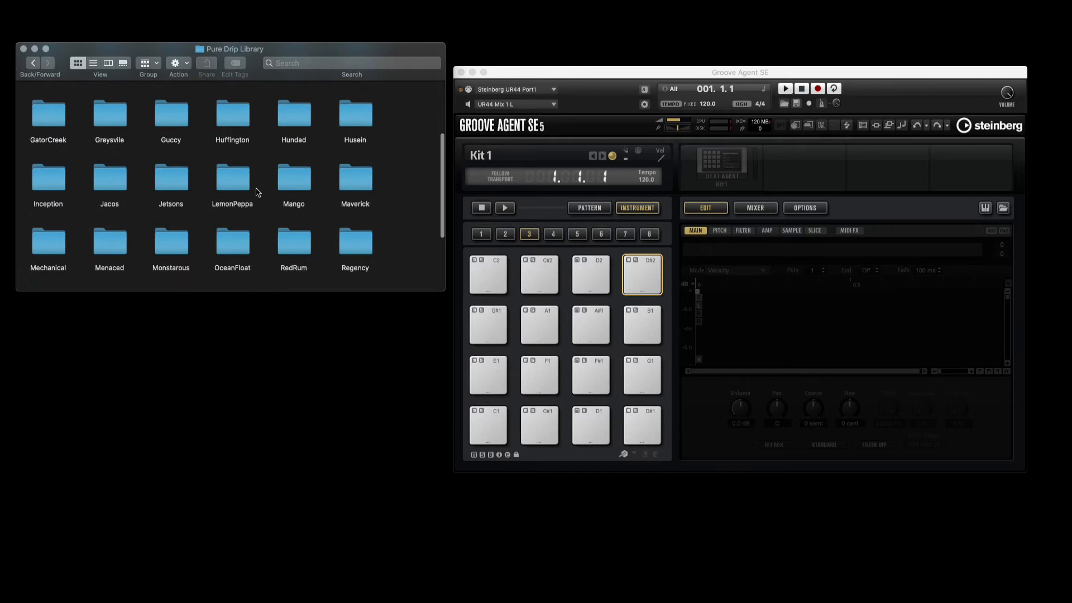
double_click(48, 114)
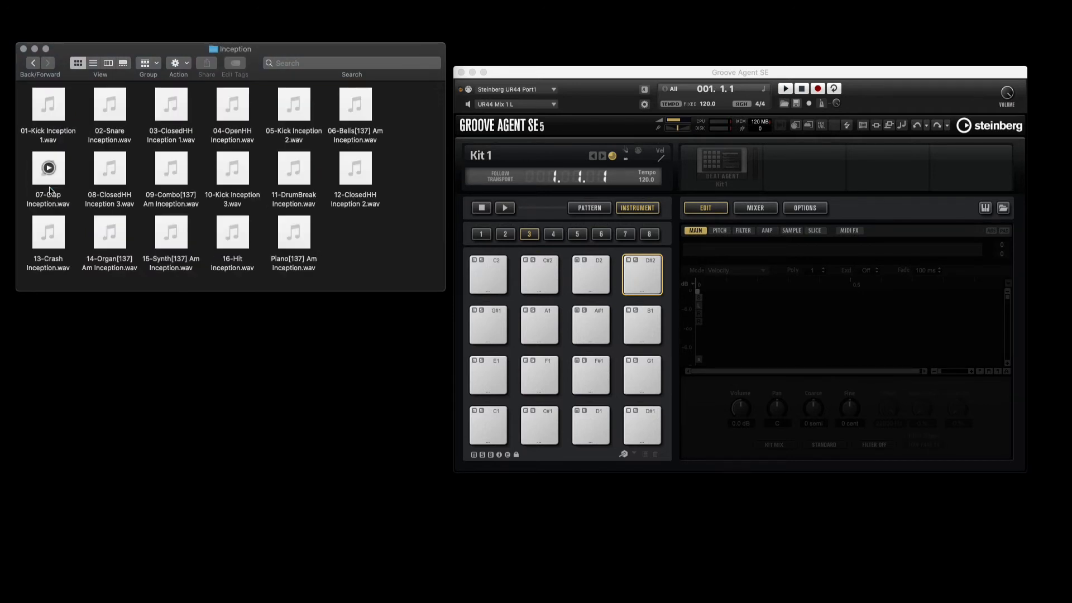
Step: Preview the first Inception kick sample and select every sample in the folder
click(48, 106)
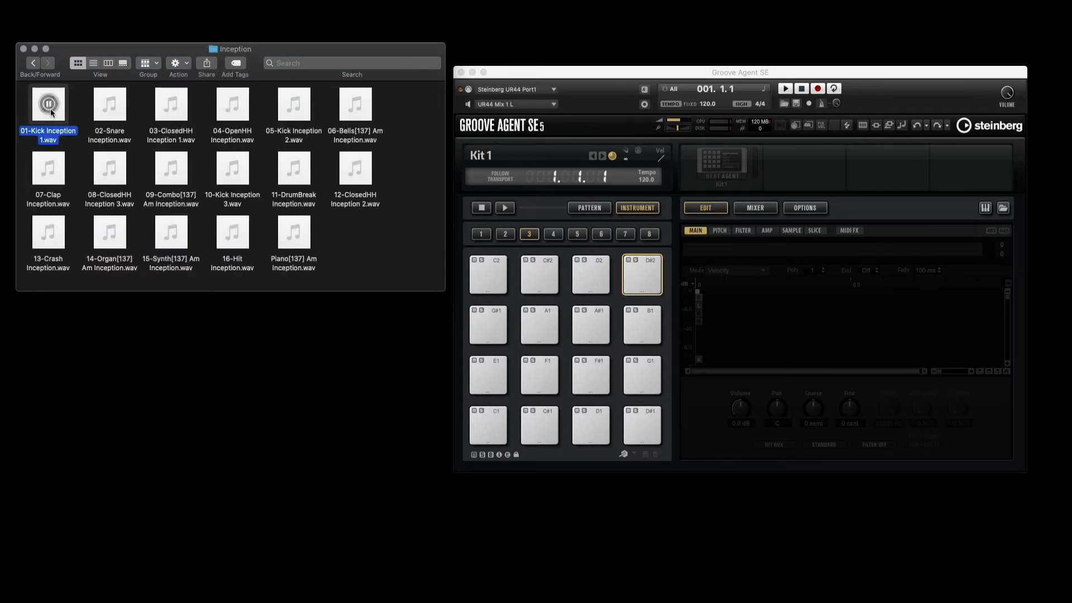
click(108, 104)
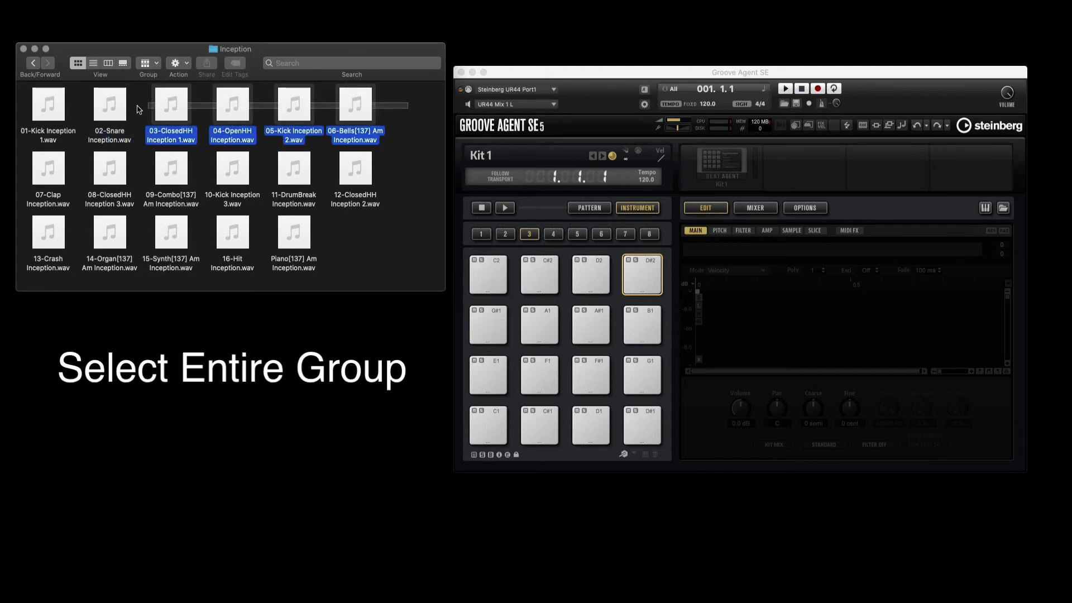
key(cmd+a)
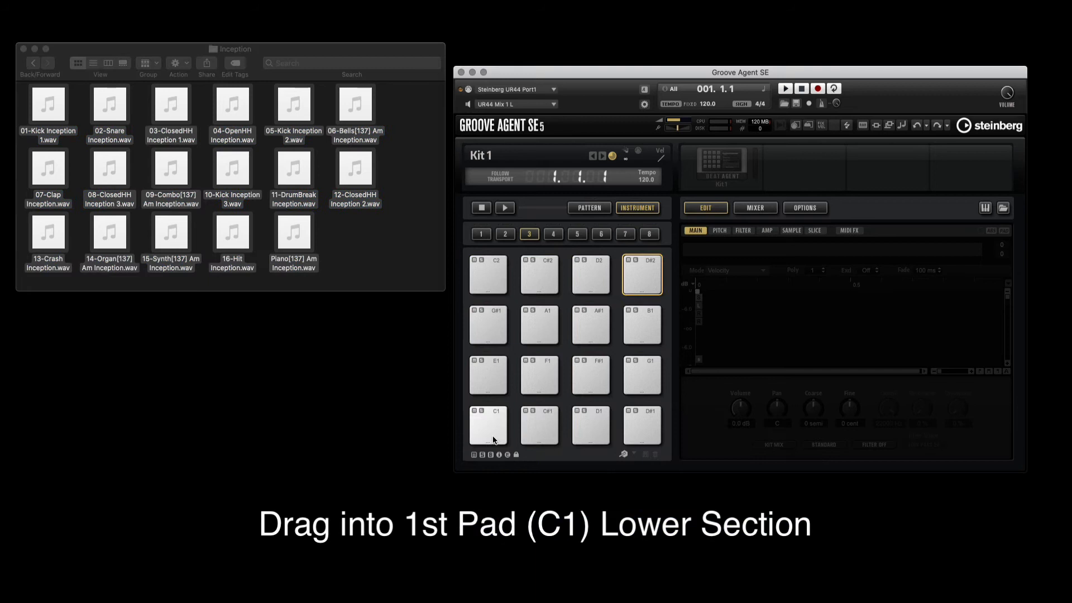
Step: Load the Inception samples onto pads from C1 and audition bells, kick, crash, hi-hat, break, hit, synth
drag(48, 106, 488, 426)
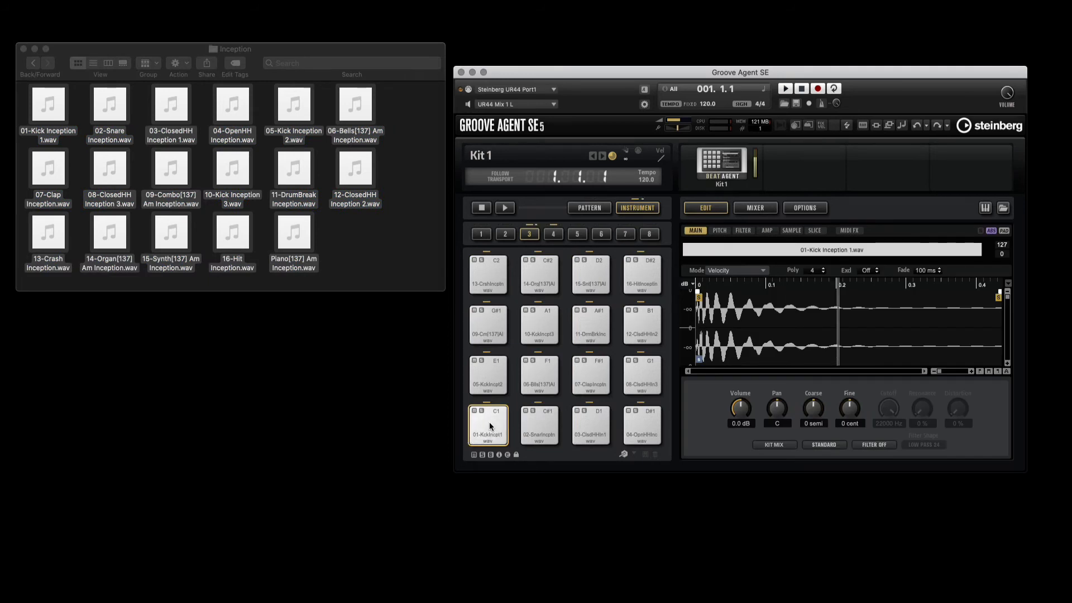
click(538, 375)
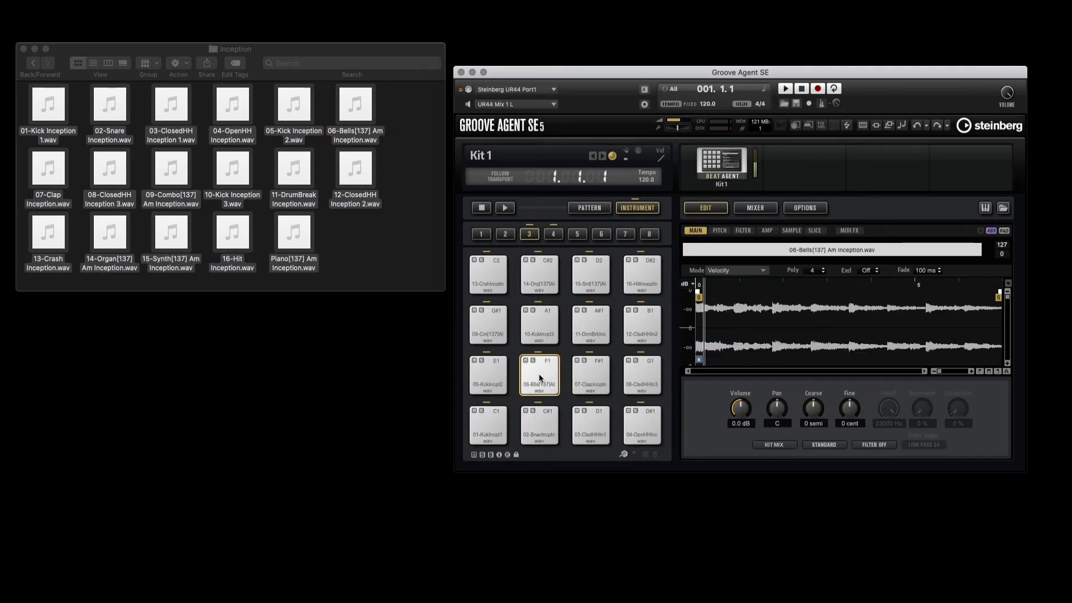
click(539, 375)
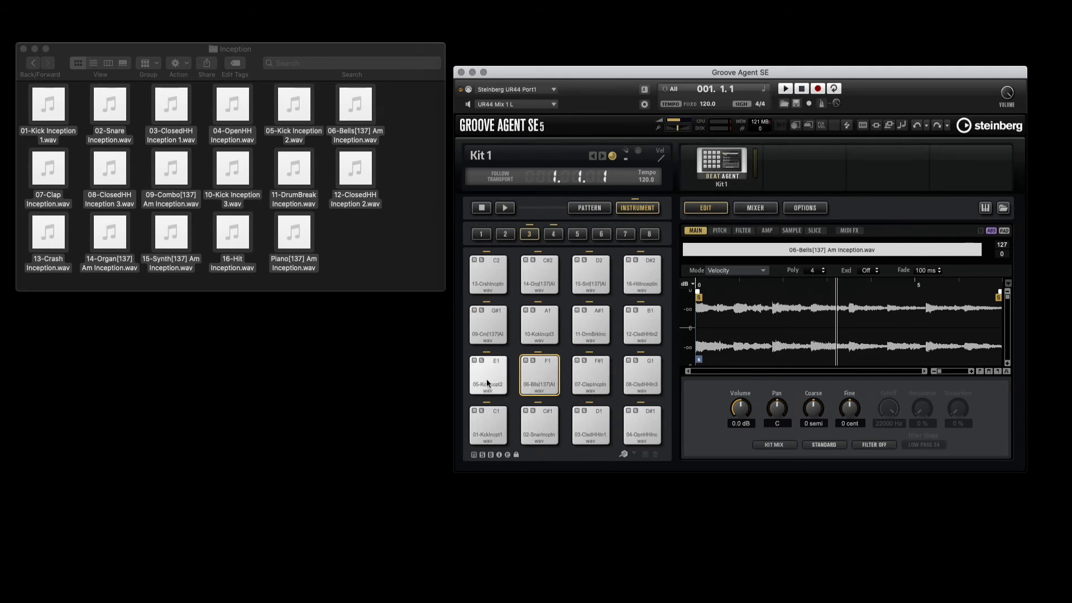
click(487, 325)
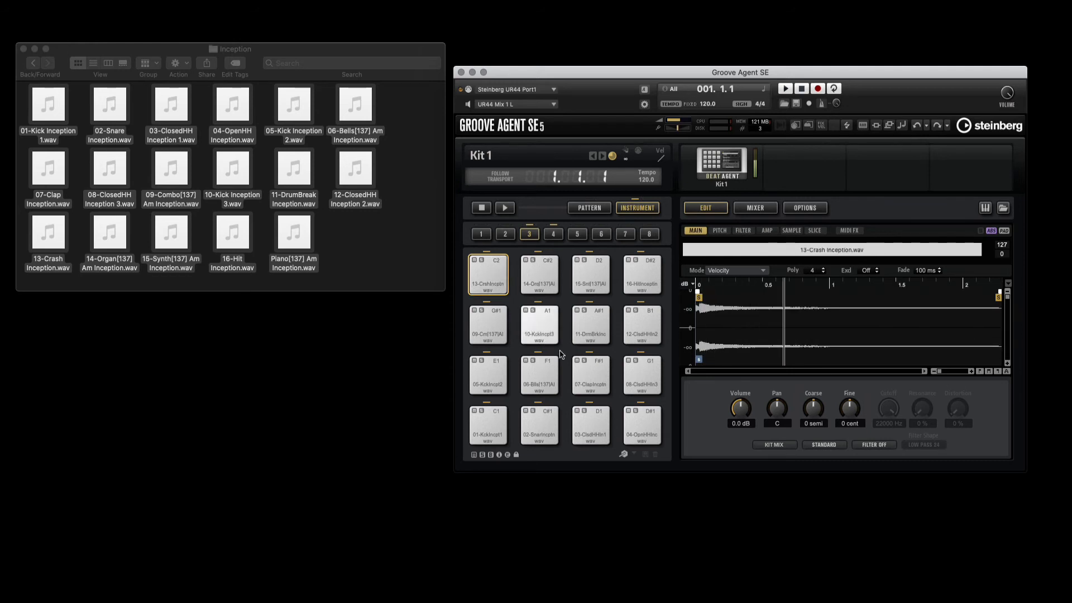
click(641, 426)
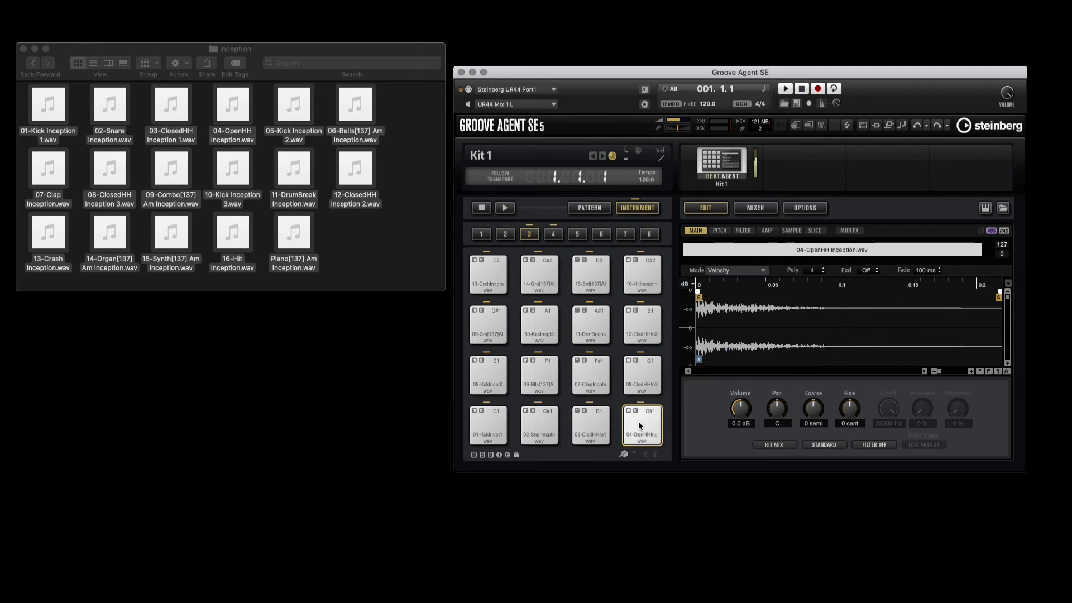
click(590, 324)
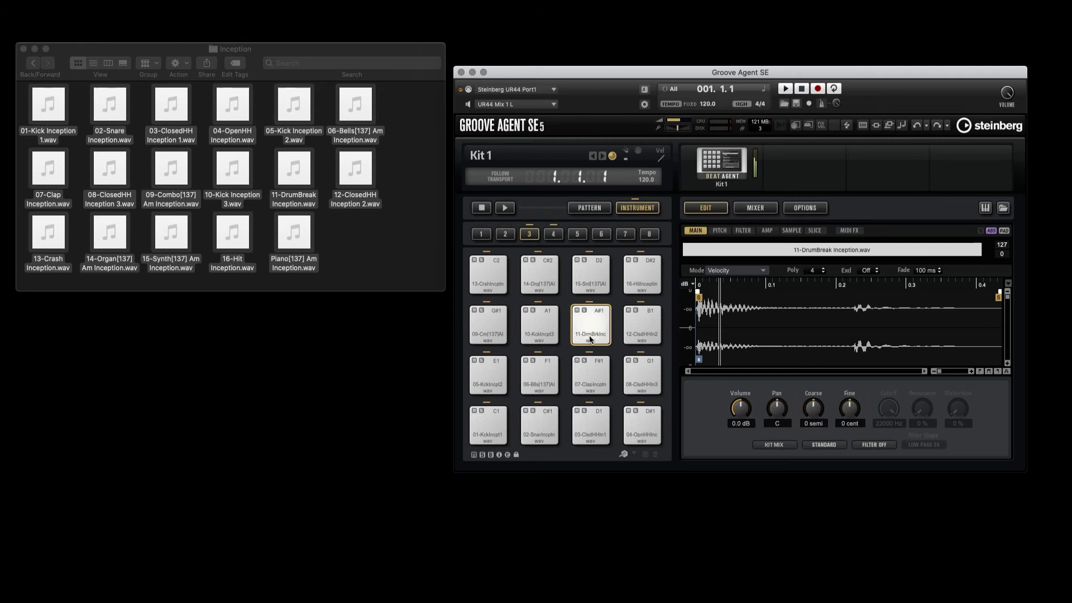
click(641, 274)
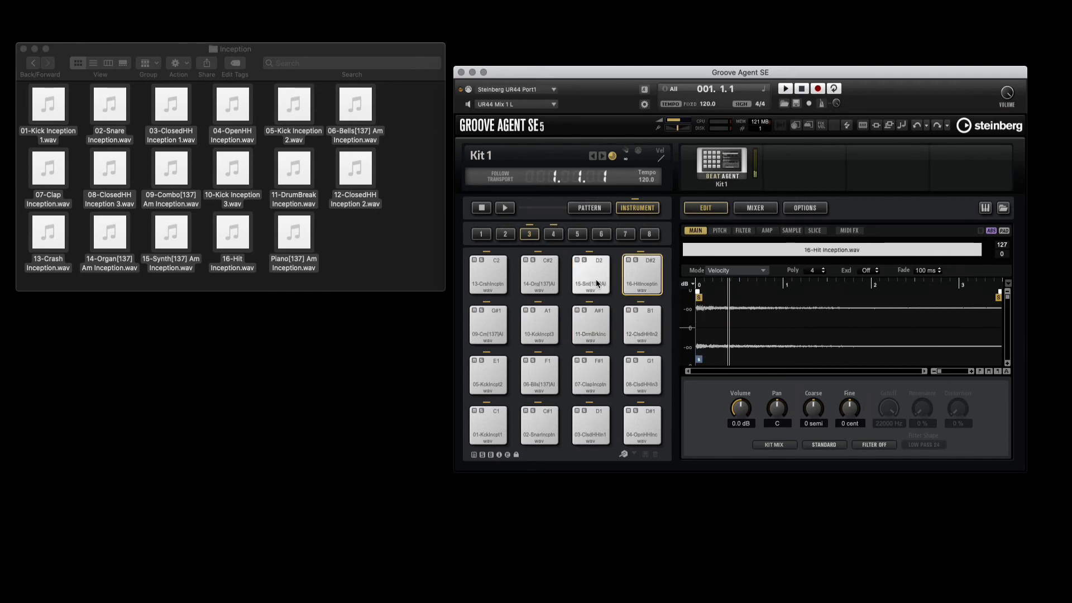
click(590, 273)
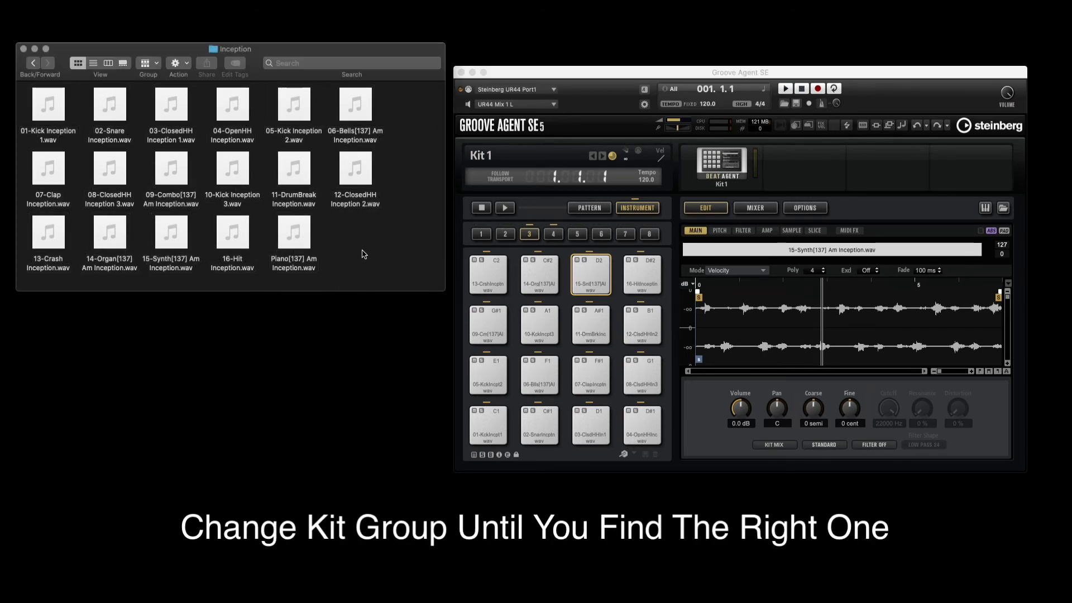
Step: Open the Menaced folder, load its samples onto the pads, and audition kick, tom fill and synth
click(33, 63)
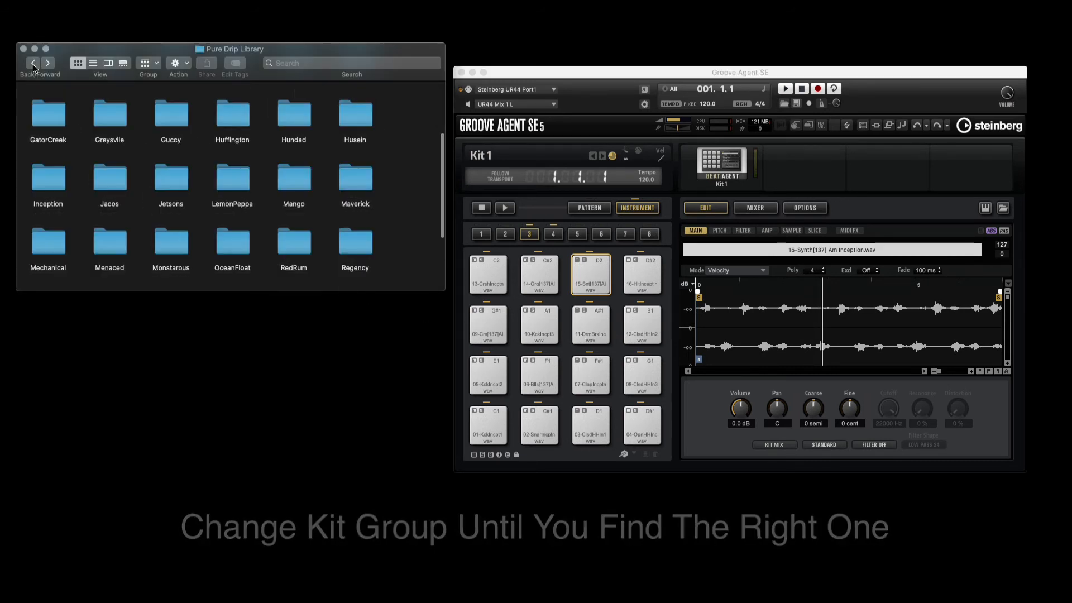
click(110, 244)
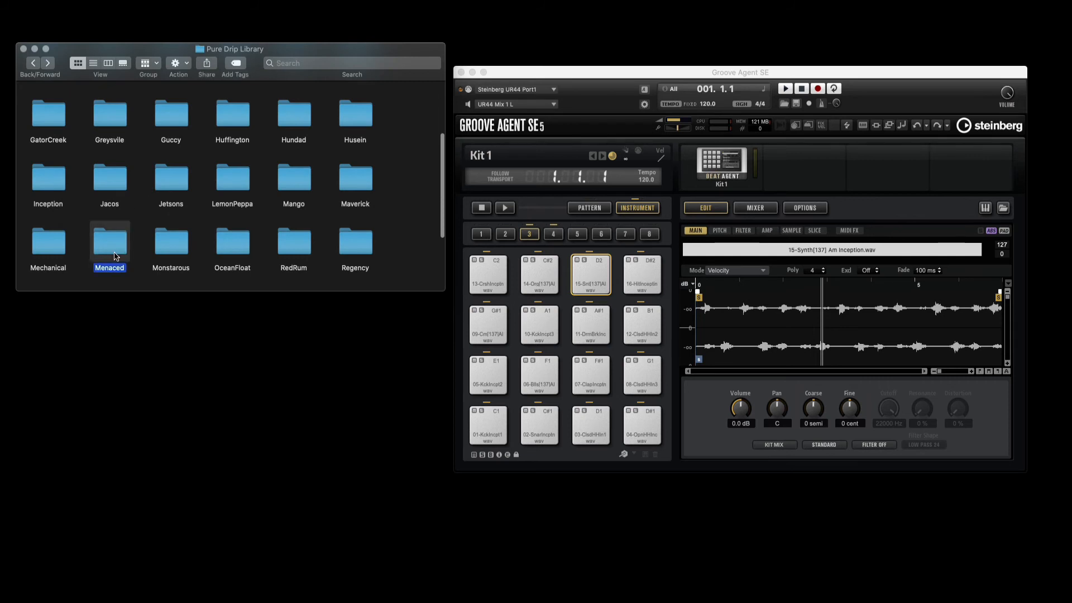
double_click(109, 231)
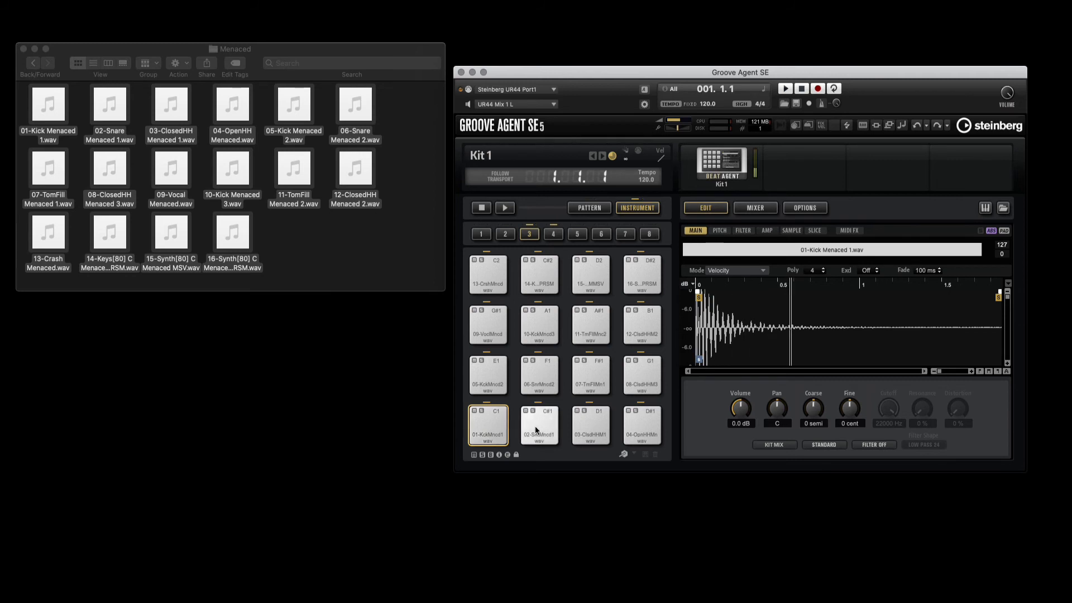
click(487, 375)
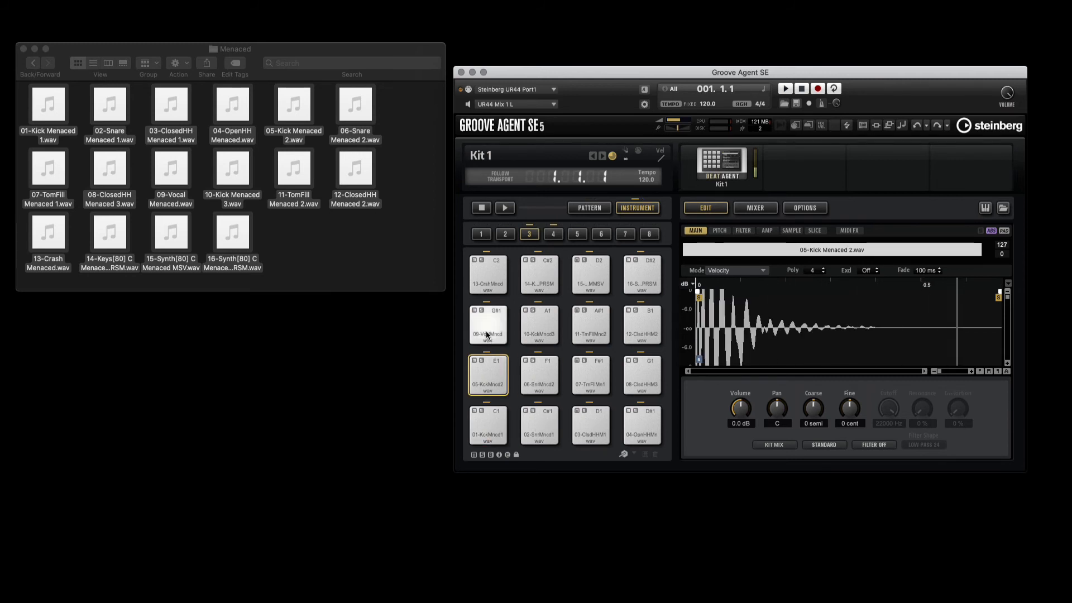
click(590, 323)
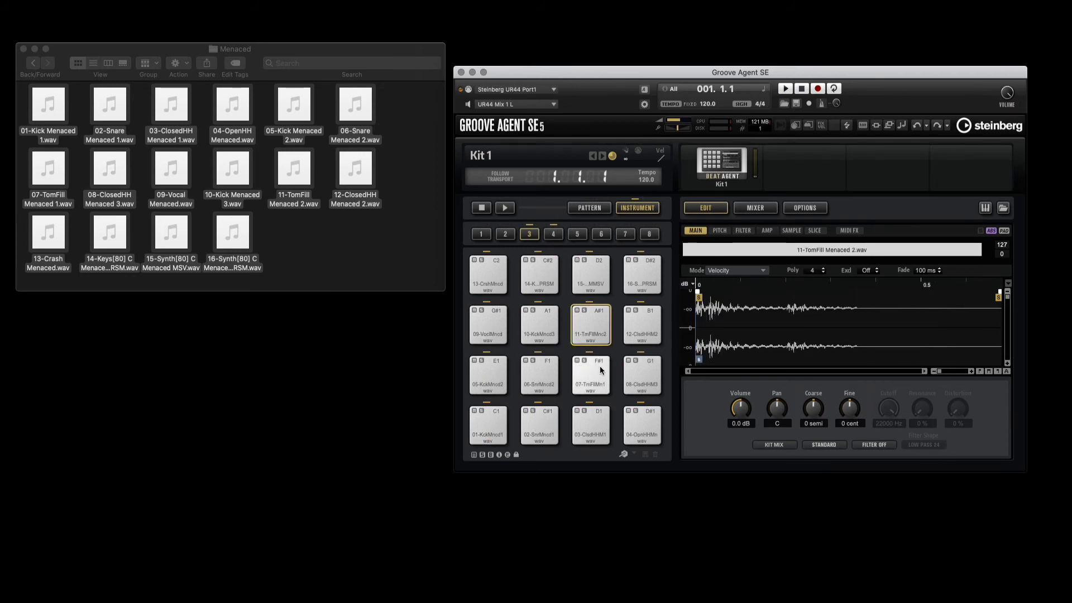
click(589, 274)
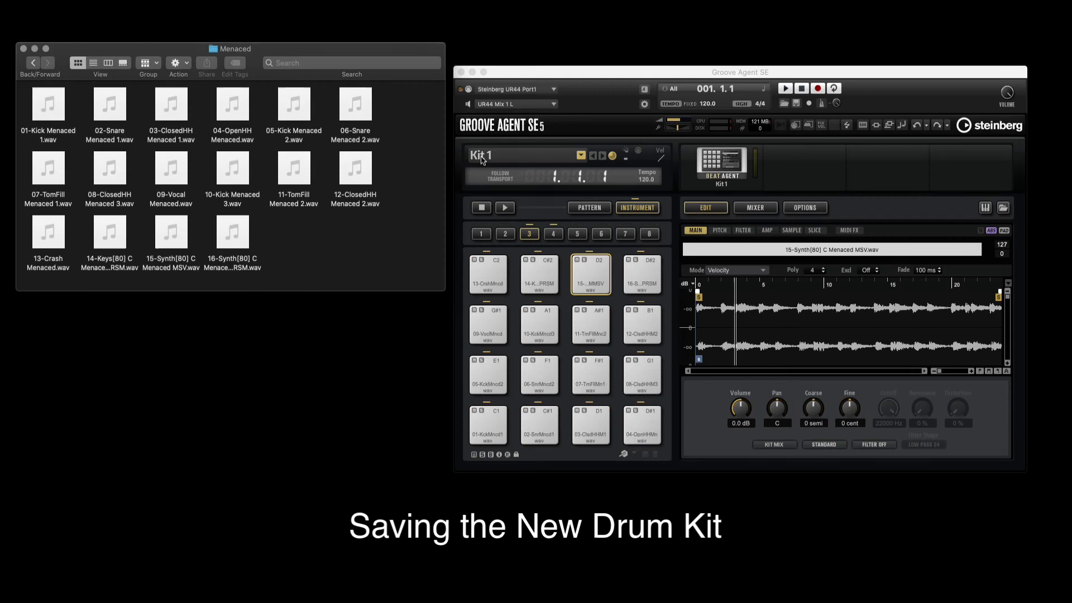
Step: Save the current kit with Save Kit As under the name 'NI Pure Drip - Menaced'
click(581, 155)
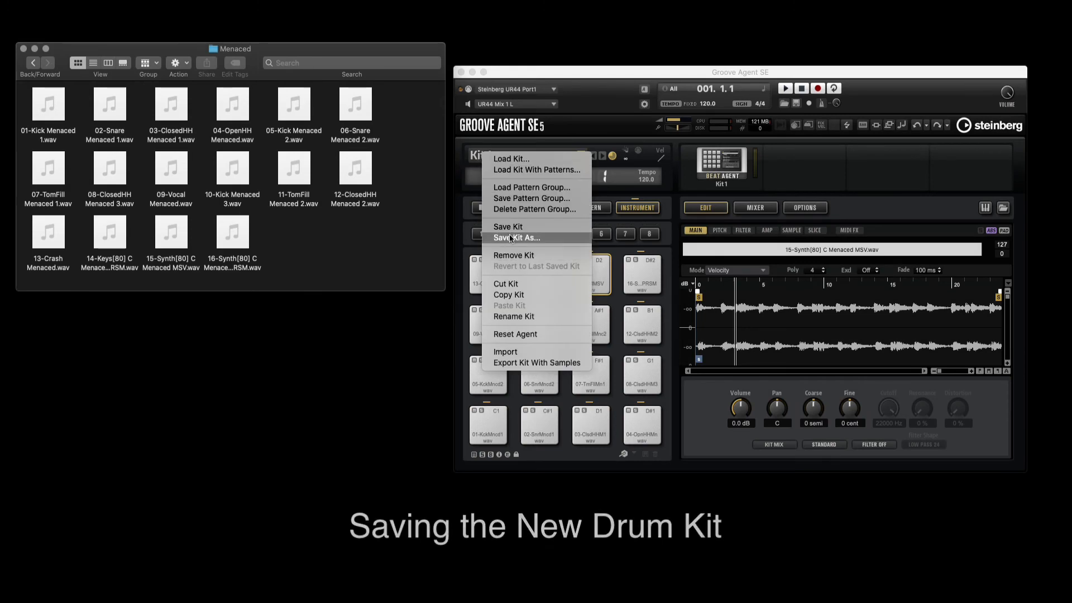
click(516, 237)
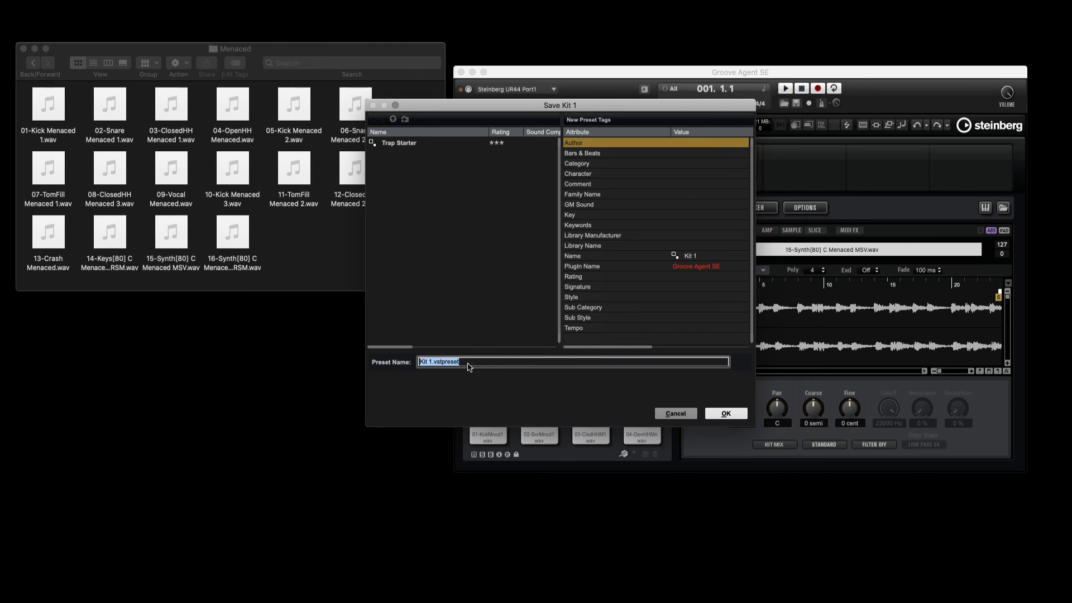
text(NI Pure Drip - Menaced)
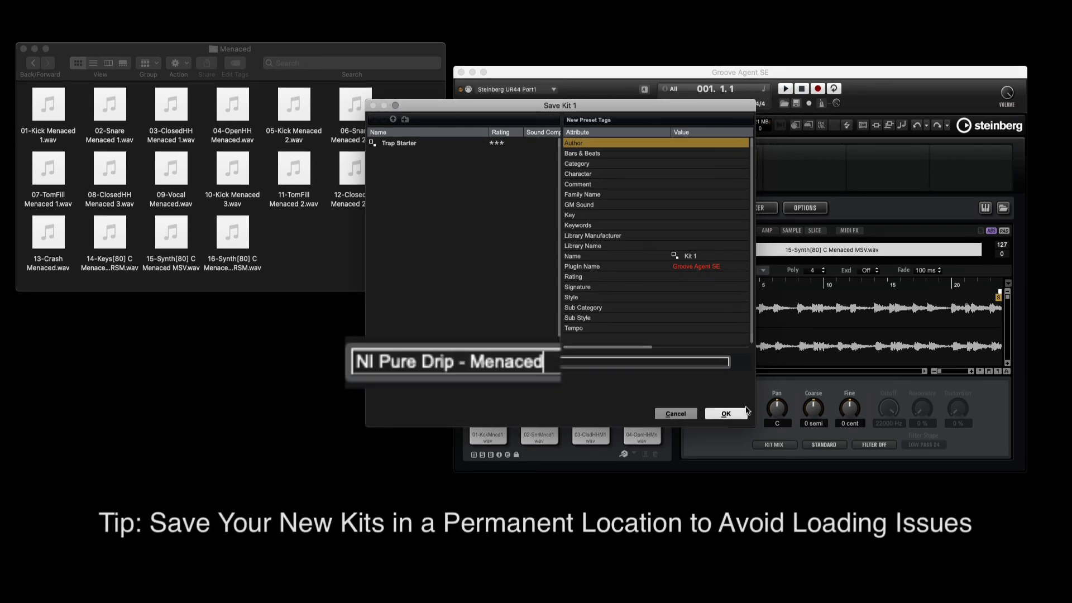
click(724, 414)
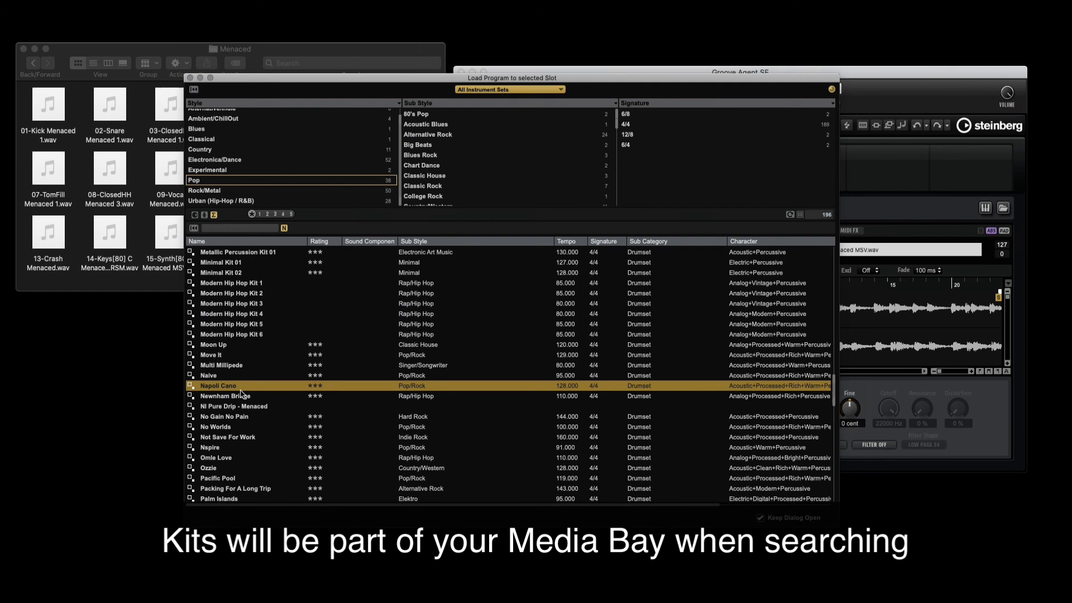
Step: Load the saved 'NI Pure Drip - Menaced' kit into the slot
click(232, 405)
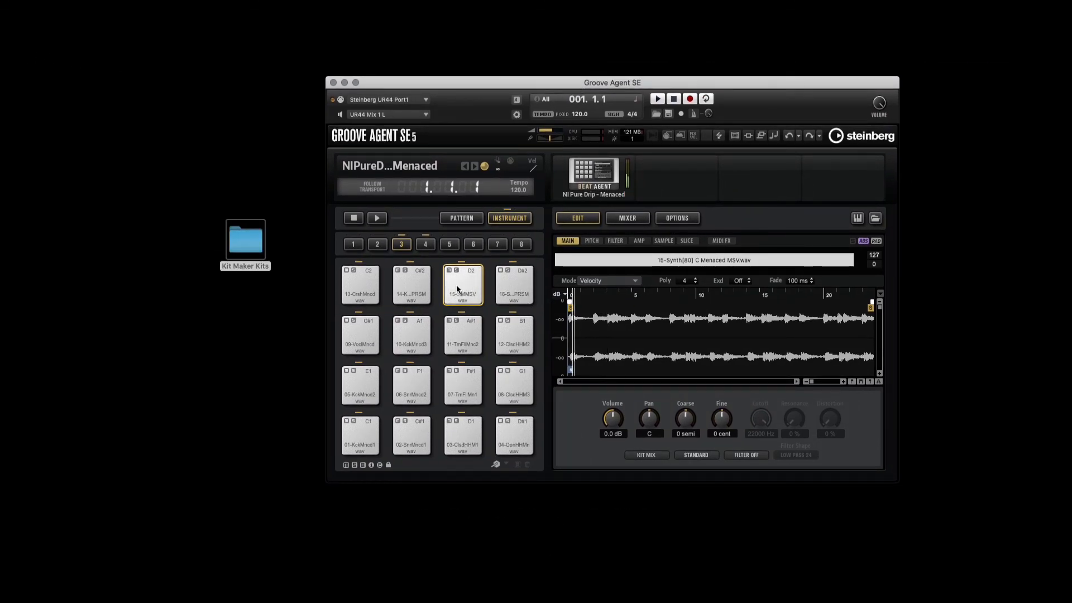
click(512, 284)
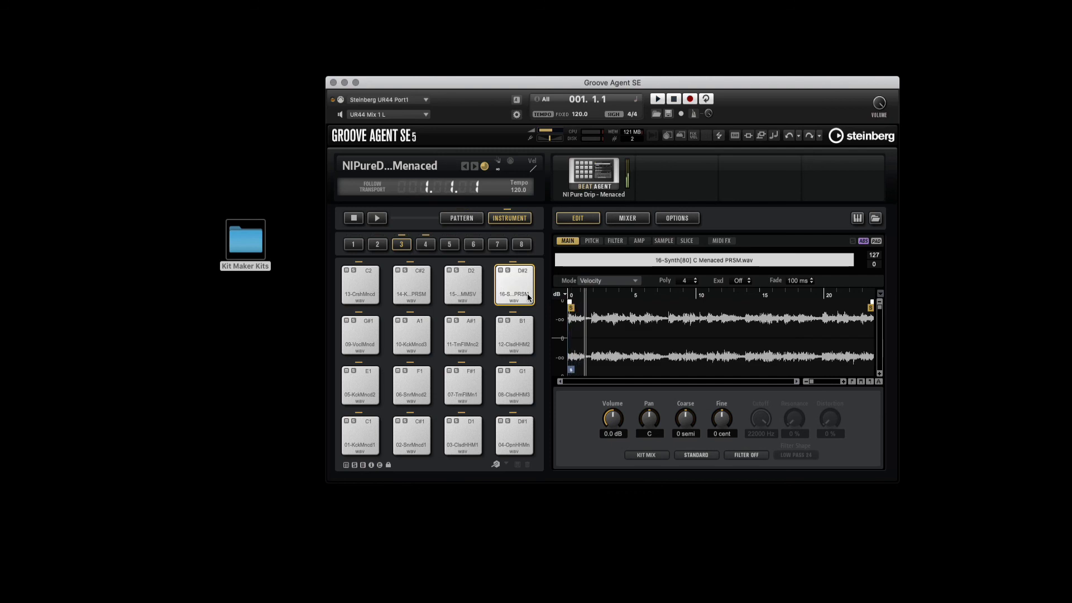